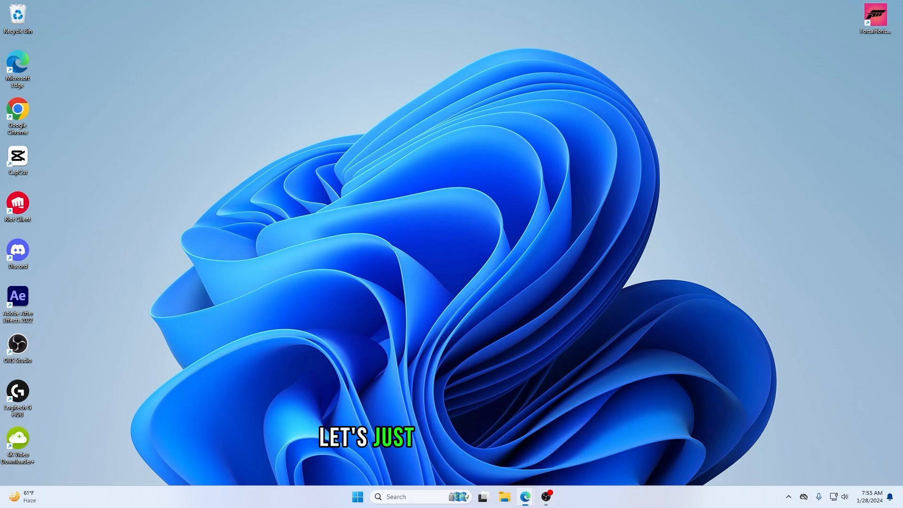
Step: Search Bing for 'office customization tool' and scroll to the config.office.com result
{"action": "right_click", "coordinate": [522, 497]}
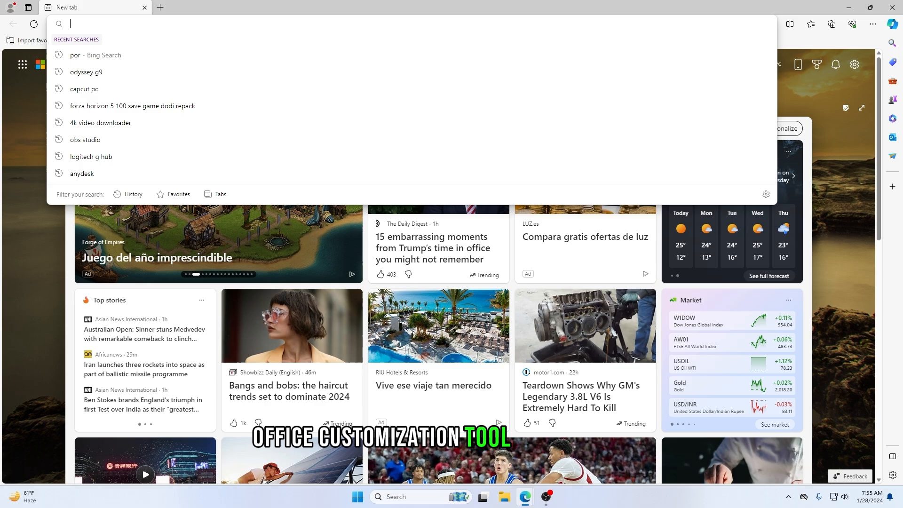
{"action": "type", "text": "of"}
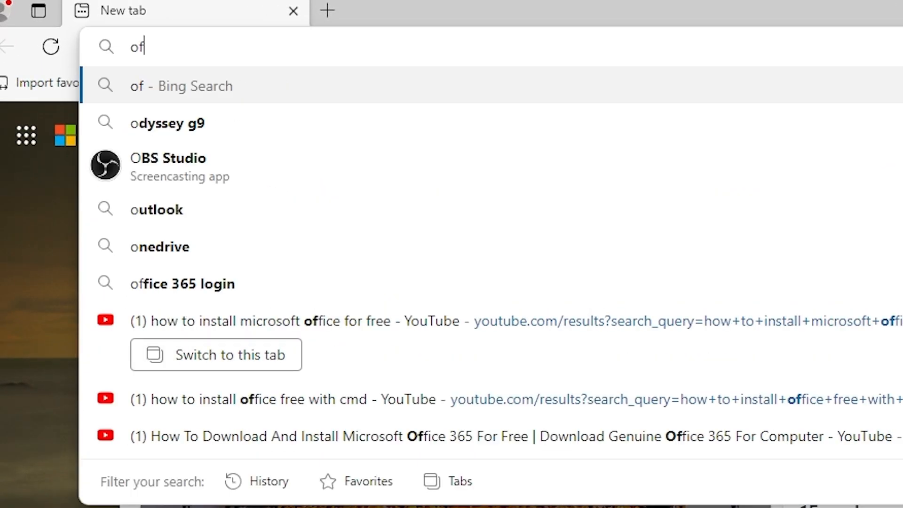
{"action": "type", "text": "office customization tool"}
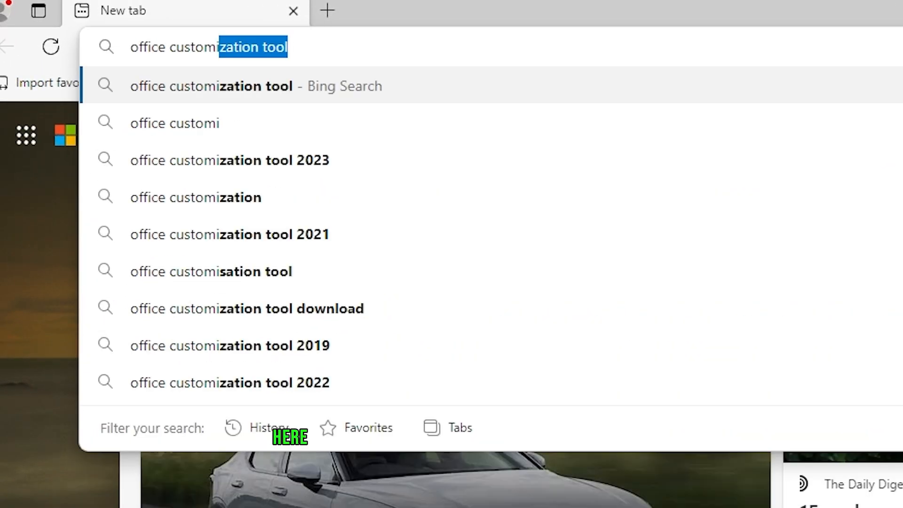
{"action": "key", "text": "Enter"}
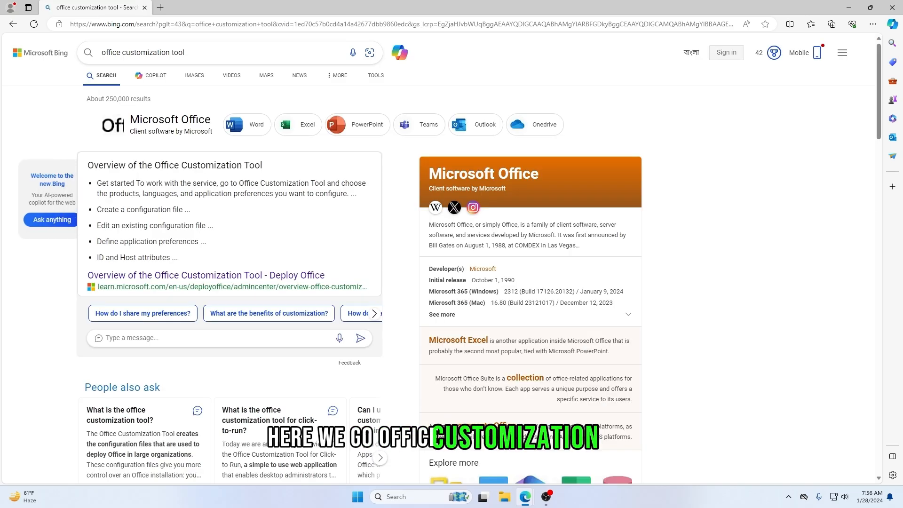
{"action": "scroll", "scroll_direction": "down", "scroll_amount": 3}
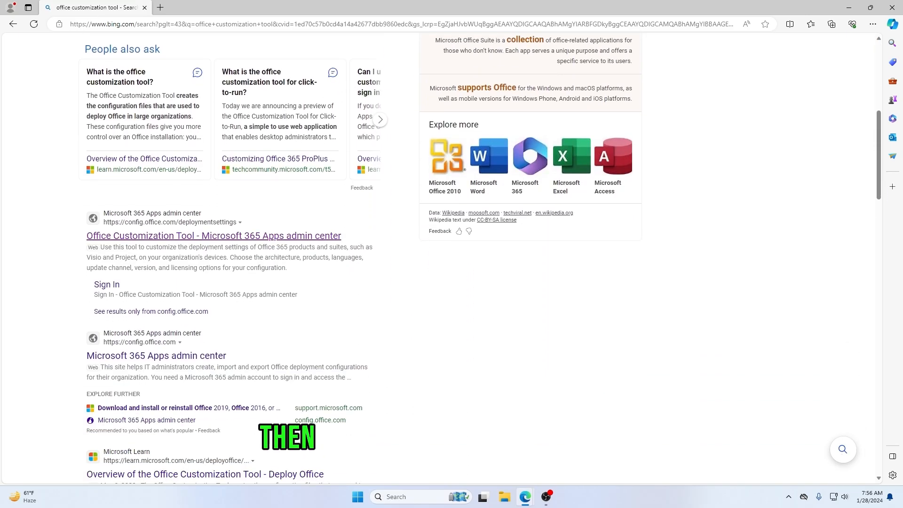
{"action": "scroll", "scroll_direction": "down", "scroll_amount": 3}
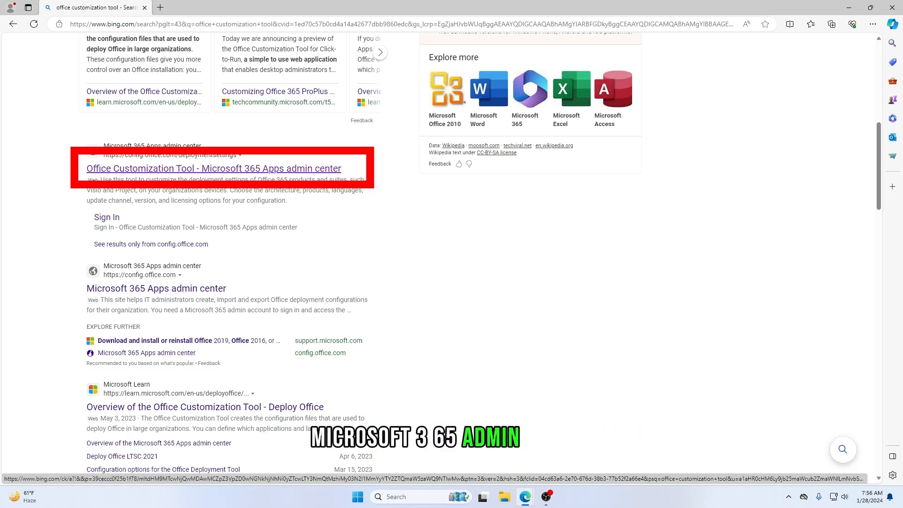
Step: Choose 64-bit Office LTSC Standard 2021 - Volume License and add a Language pack
{"action": "left_click", "coordinate": [214, 169]}
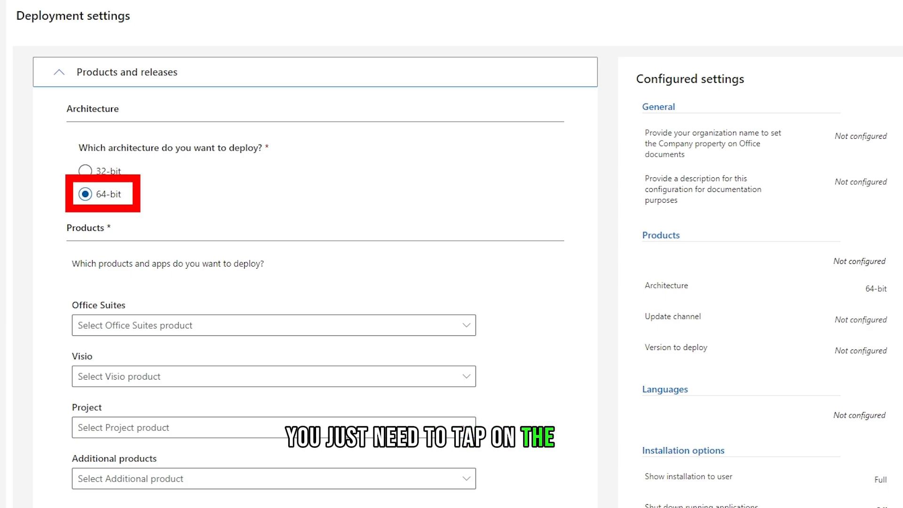
{"action": "scroll", "scroll_direction": "down", "scroll_amount": 3}
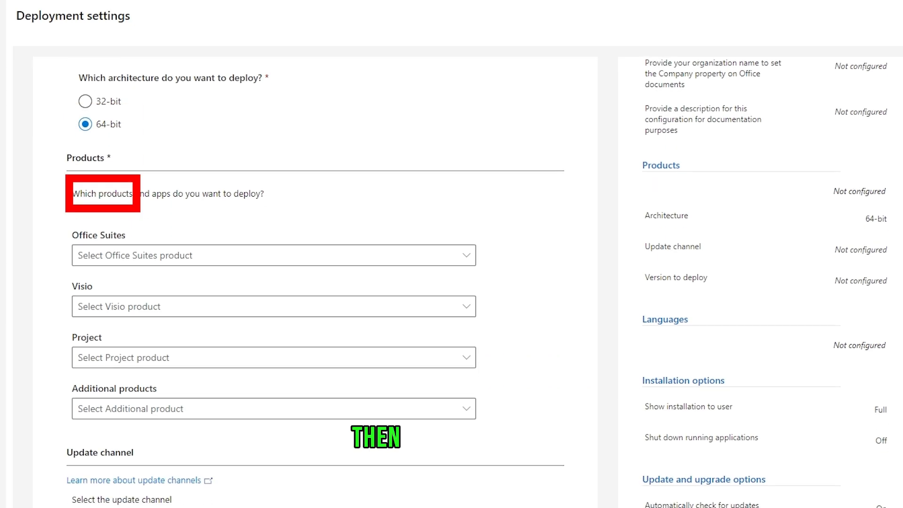
{"action": "scroll", "scroll_direction": "down", "scroll_amount": 3}
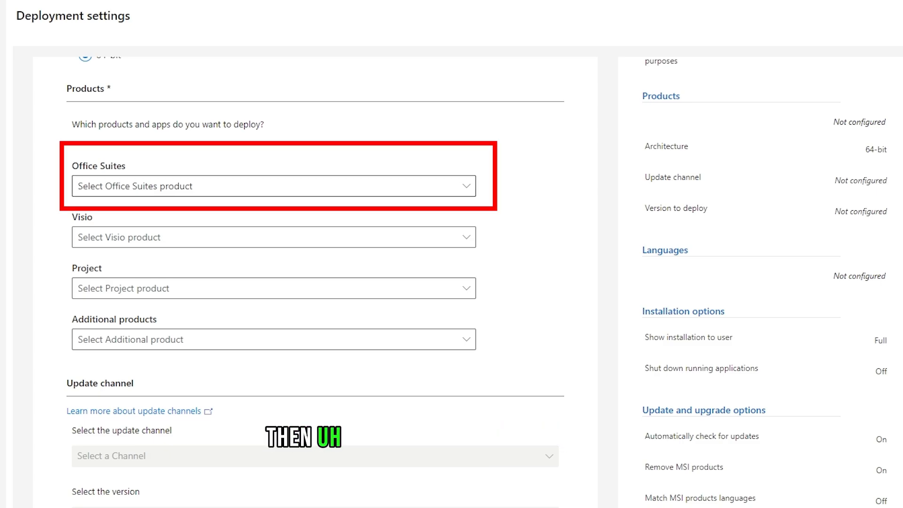
{"action": "left_click", "coordinate": [273, 186]}
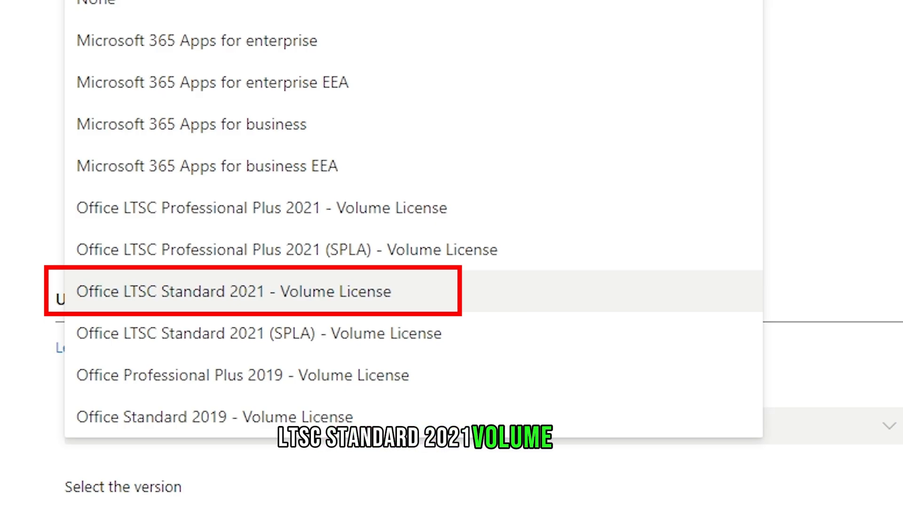
{"action": "left_click", "coordinate": [234, 291]}
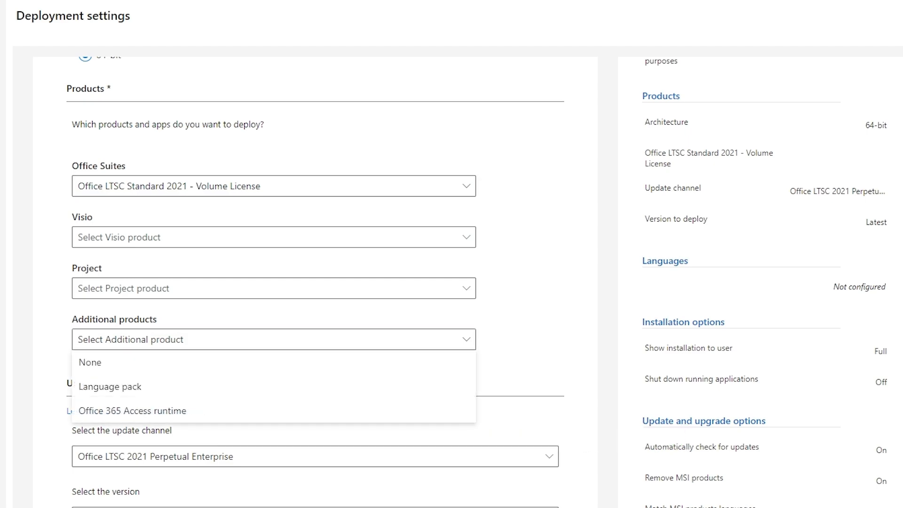
{"action": "mouse_move", "coordinate": [110, 387]}
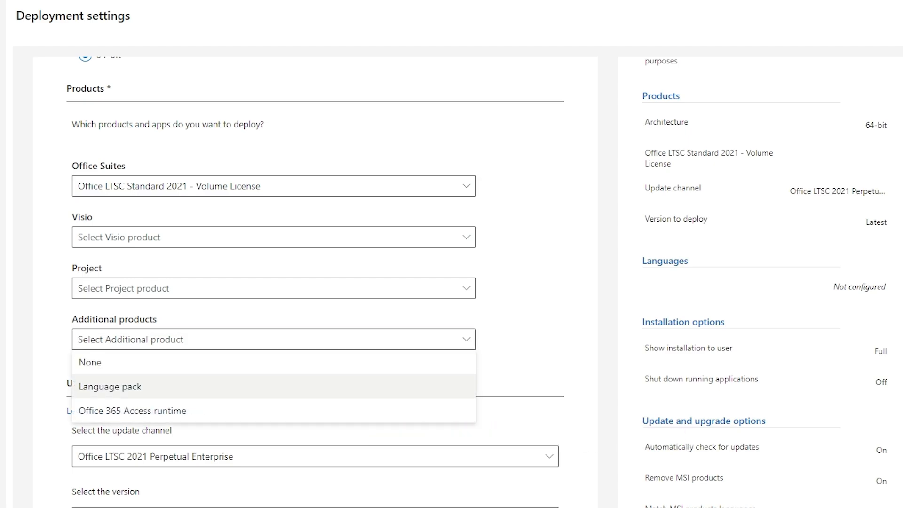
{"action": "left_click", "coordinate": [111, 387]}
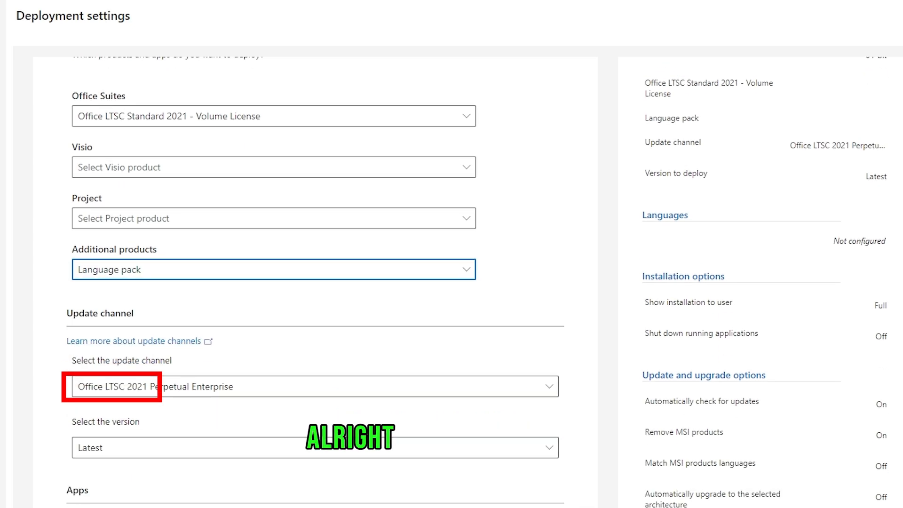
Step: Switch OneNote, OneDrive Desktop, Outlook and Publisher off, keeping Excel, PowerPoint and Word
{"action": "scroll", "scroll_direction": "down", "scroll_amount": 3}
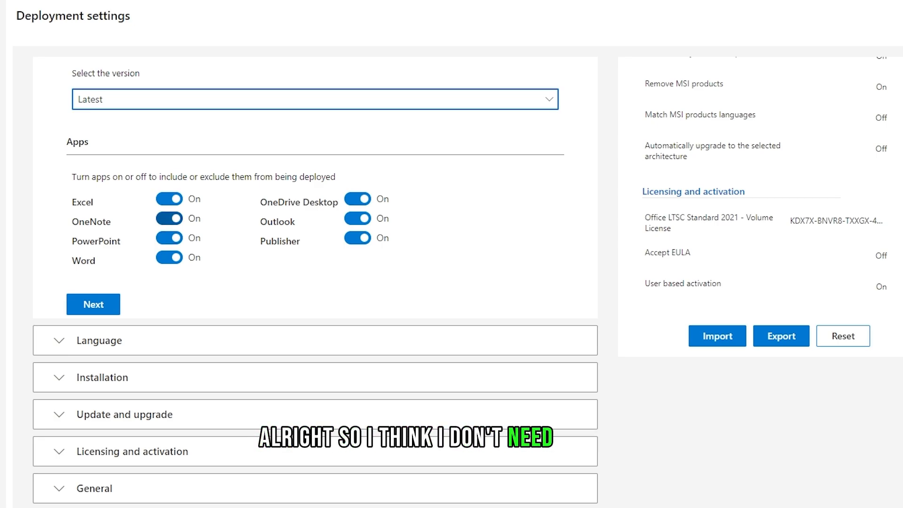
{"action": "left_click", "coordinate": [169, 218]}
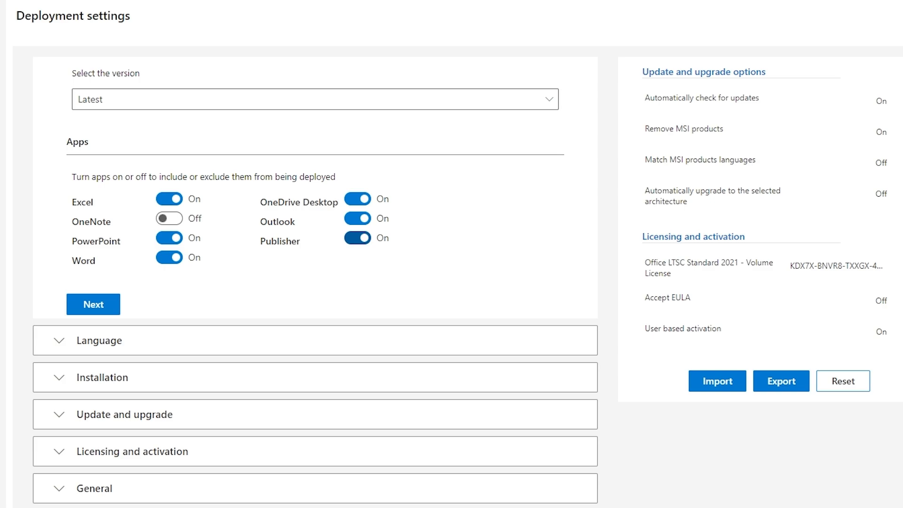
{"action": "left_click", "coordinate": [357, 238]}
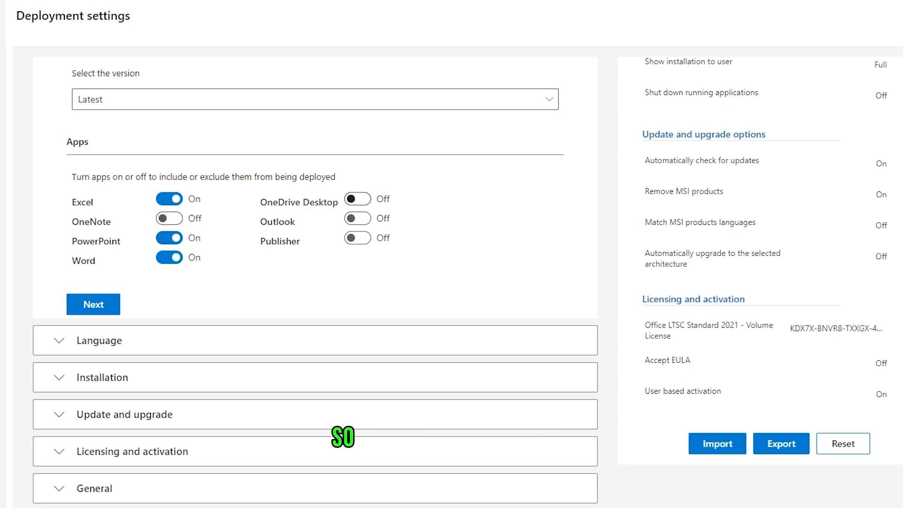
{"action": "scroll", "scroll_direction": "down", "scroll_amount": 3}
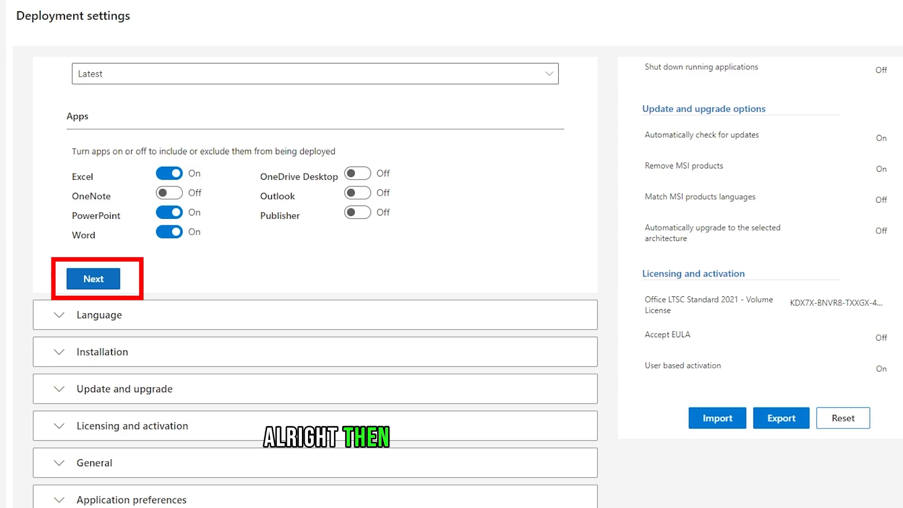
Step: Set English (United States) as the deployment's primary language
{"action": "left_click", "coordinate": [92, 278]}
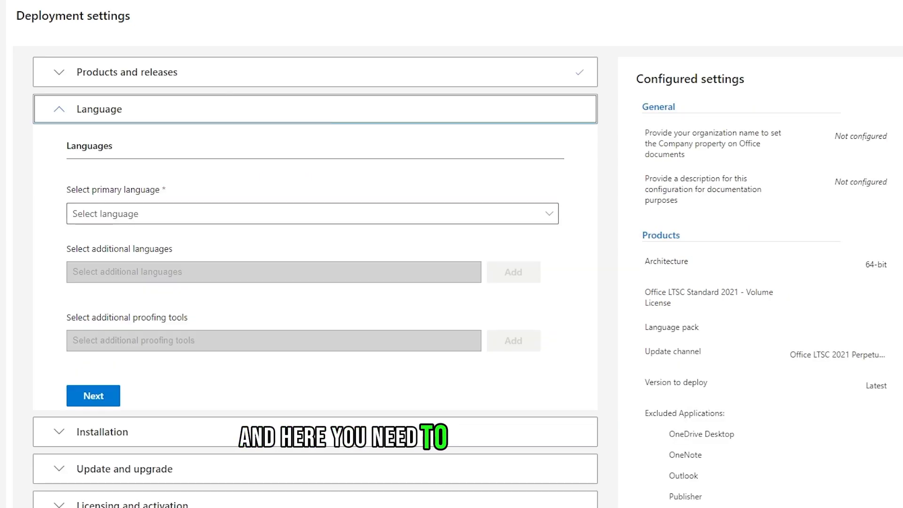
{"action": "left_click", "coordinate": [313, 220]}
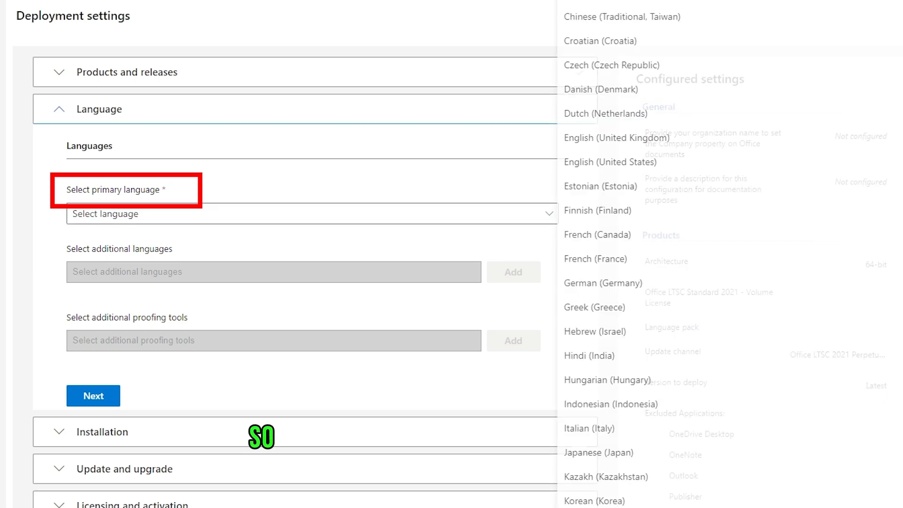
{"action": "mouse_move", "coordinate": [610, 161]}
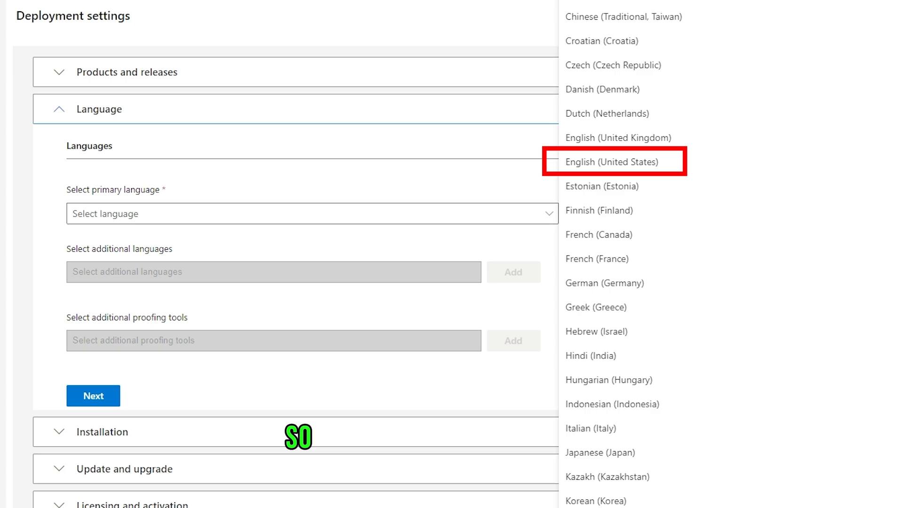
{"action": "mouse_move", "coordinate": [611, 162]}
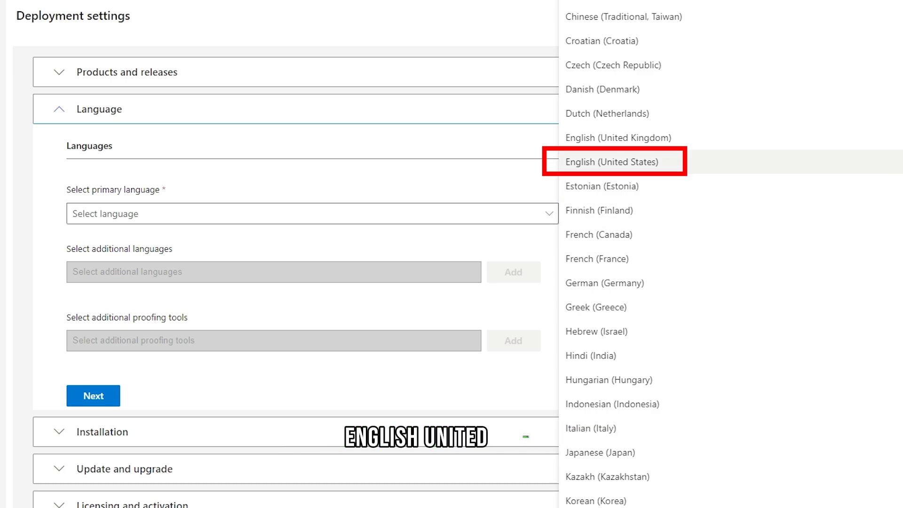
{"action": "left_click", "coordinate": [611, 162]}
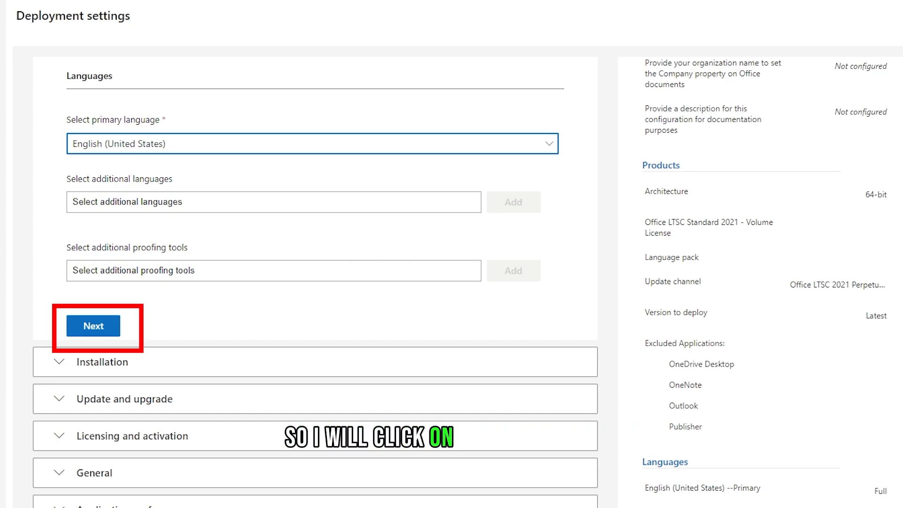
Step: Deploy from the Office CDN and review update and KMS licensing settings
{"action": "left_click", "coordinate": [92, 325]}
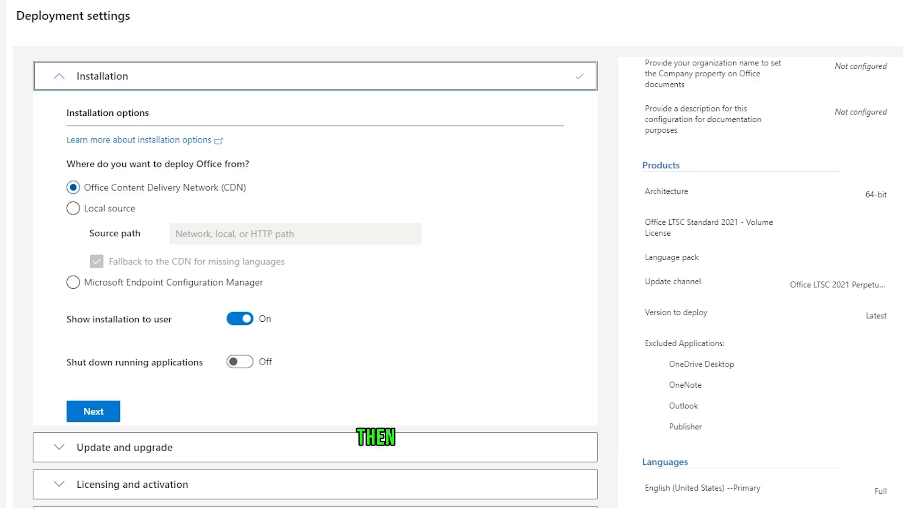
{"action": "left_click", "coordinate": [72, 186]}
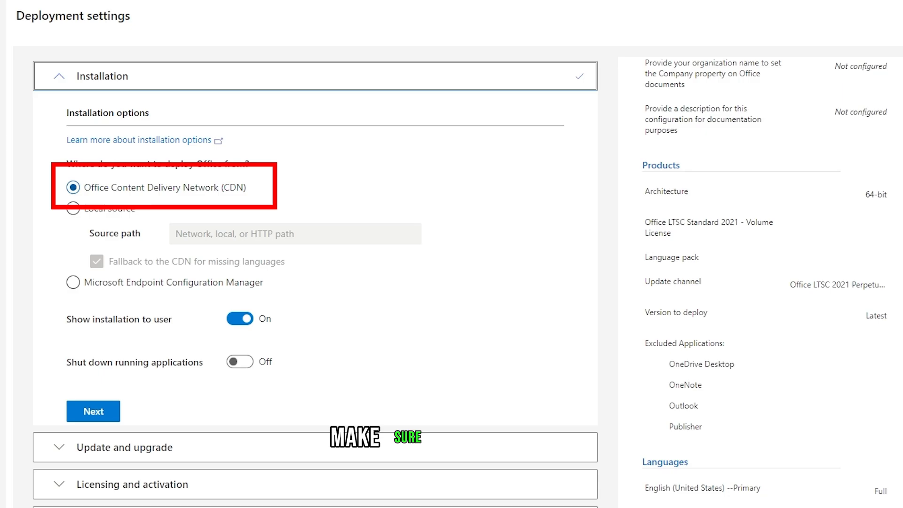
{"action": "scroll", "scroll_direction": "down", "scroll_amount": 3}
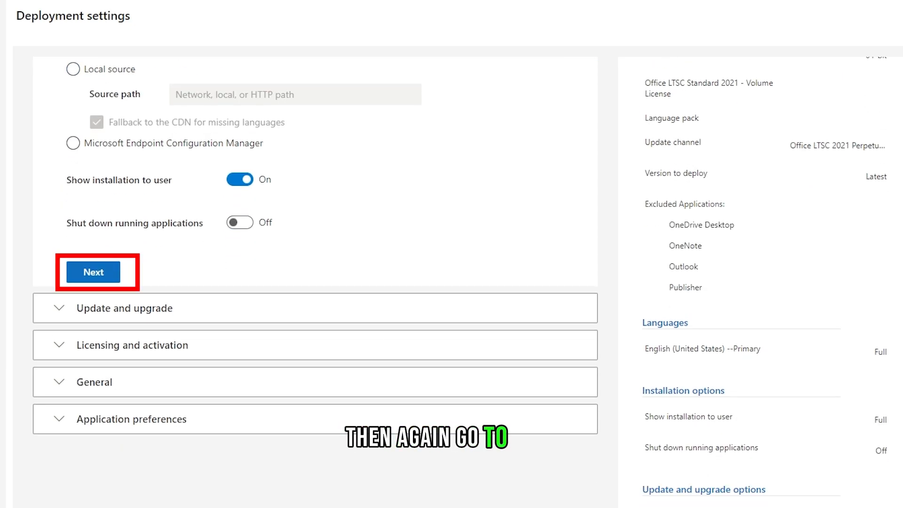
{"action": "left_click", "coordinate": [92, 272]}
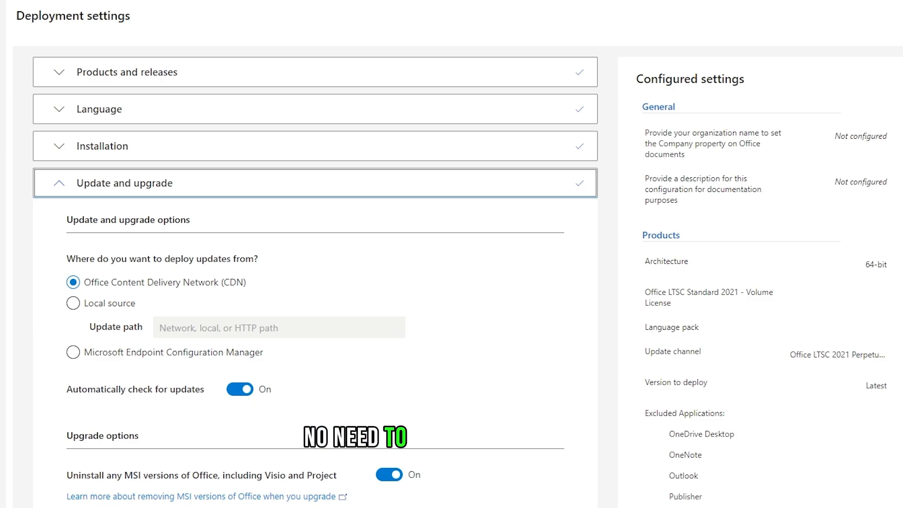
{"action": "scroll", "scroll_direction": "down", "scroll_amount": 3}
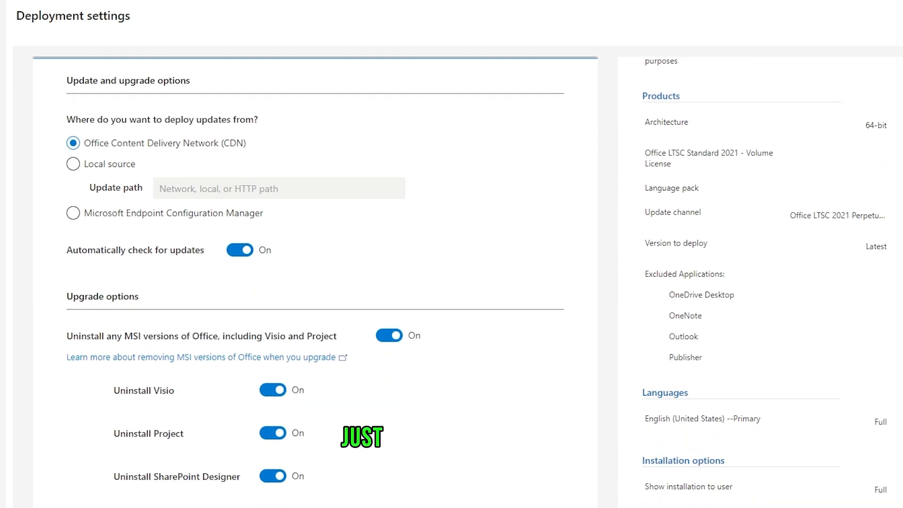
{"action": "scroll", "scroll_direction": "down", "scroll_amount": 3}
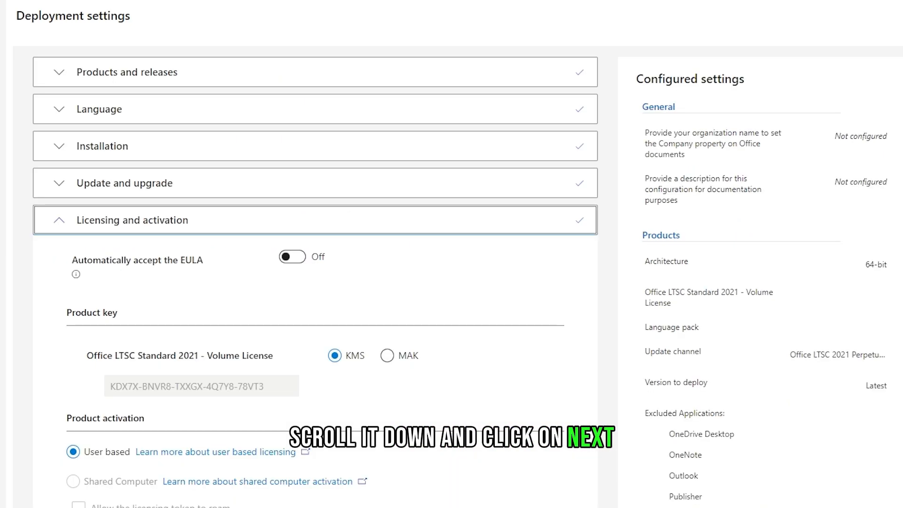
Step: Keep KMS with user-based activation, pass through application preferences and finish the configuration
{"action": "scroll", "scroll_direction": "down", "scroll_amount": 3}
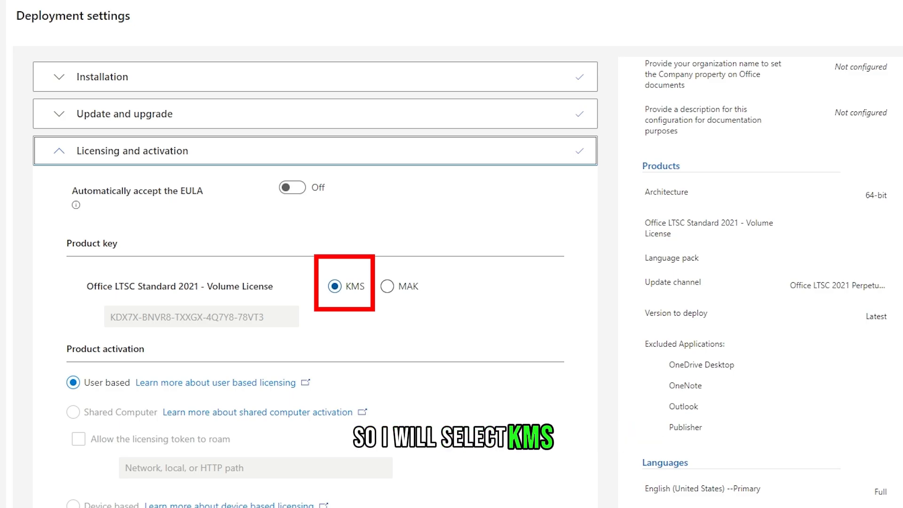
{"action": "scroll", "scroll_direction": "down", "scroll_amount": 3}
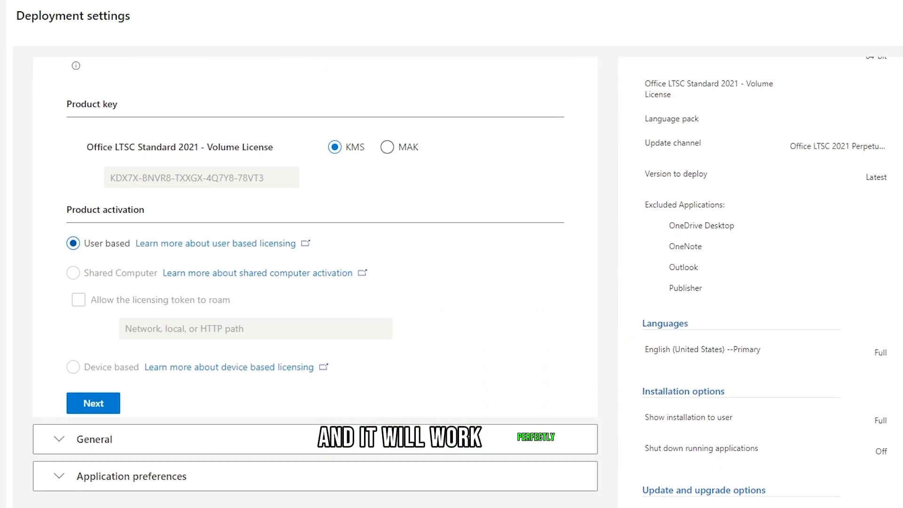
{"action": "scroll", "scroll_direction": "down", "scroll_amount": 3}
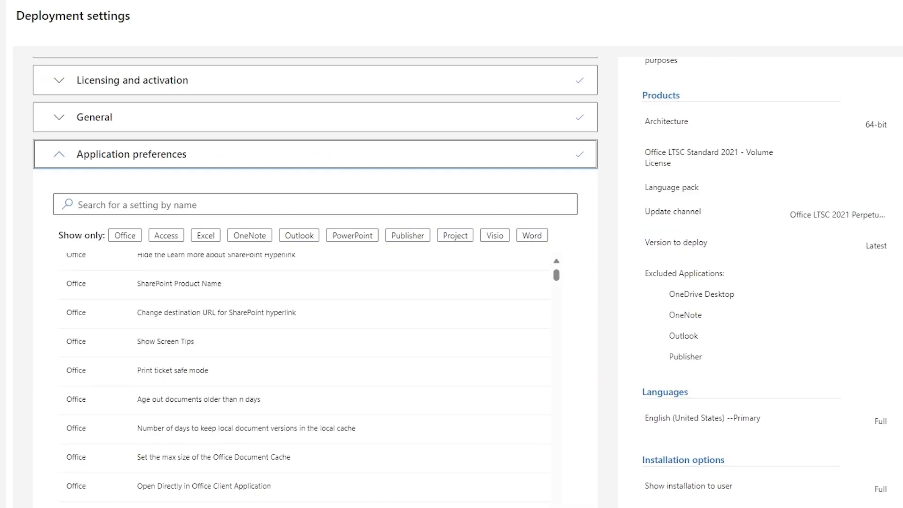
{"action": "scroll", "scroll_direction": "down", "scroll_amount": 3}
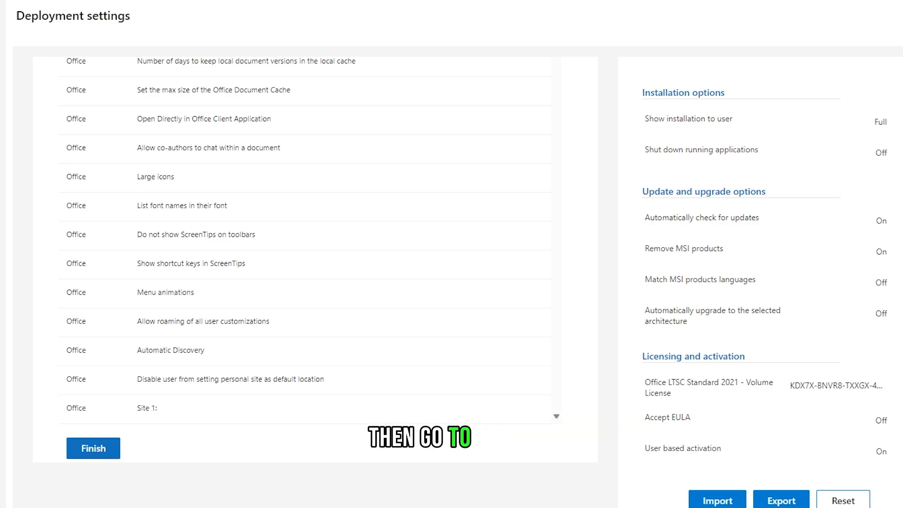
{"action": "left_click", "coordinate": [92, 447]}
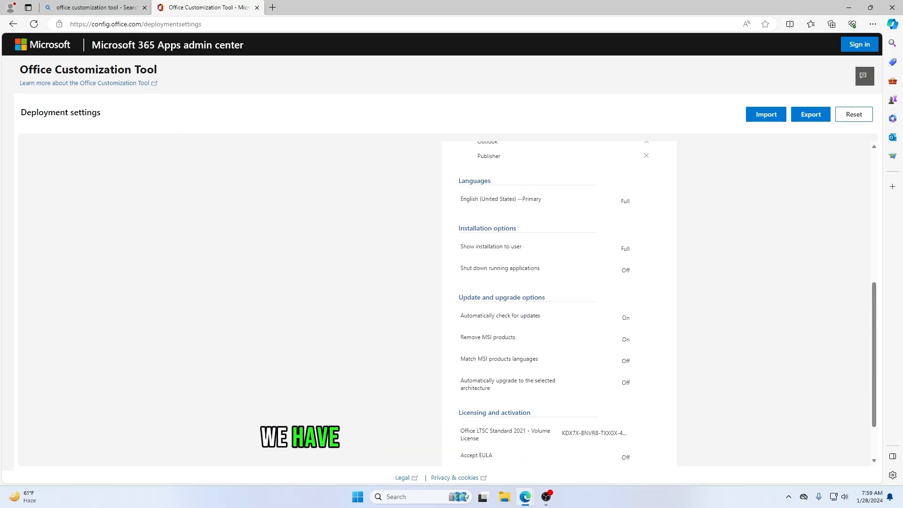
Step: Accept the license terms and export the configuration as XML named Configuration
{"action": "scroll", "scroll_direction": "down", "scroll_amount": 3}
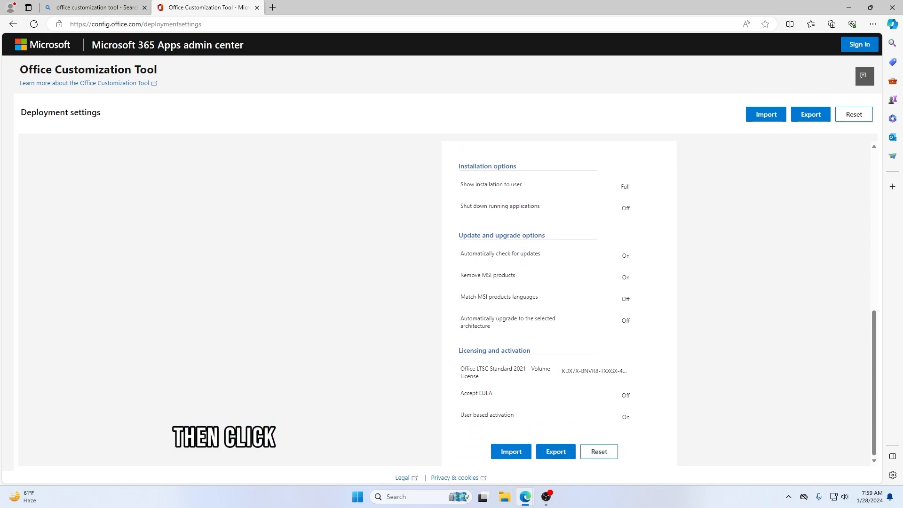
{"action": "left_click", "coordinate": [554, 451]}
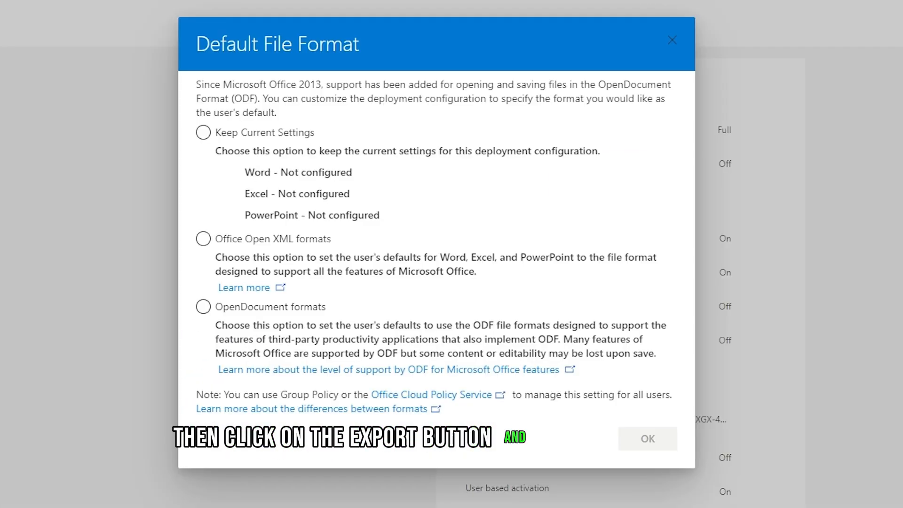
{"action": "left_click", "coordinate": [204, 239]}
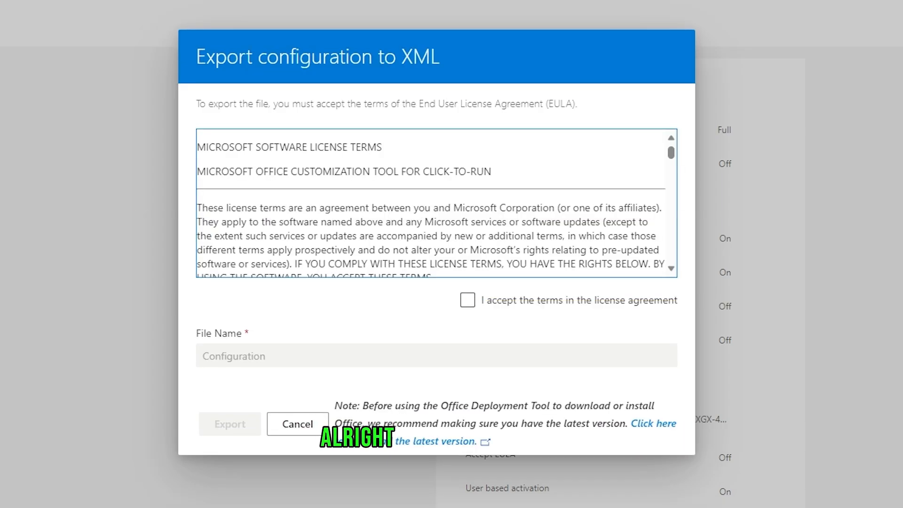
{"action": "left_click", "coordinate": [467, 300]}
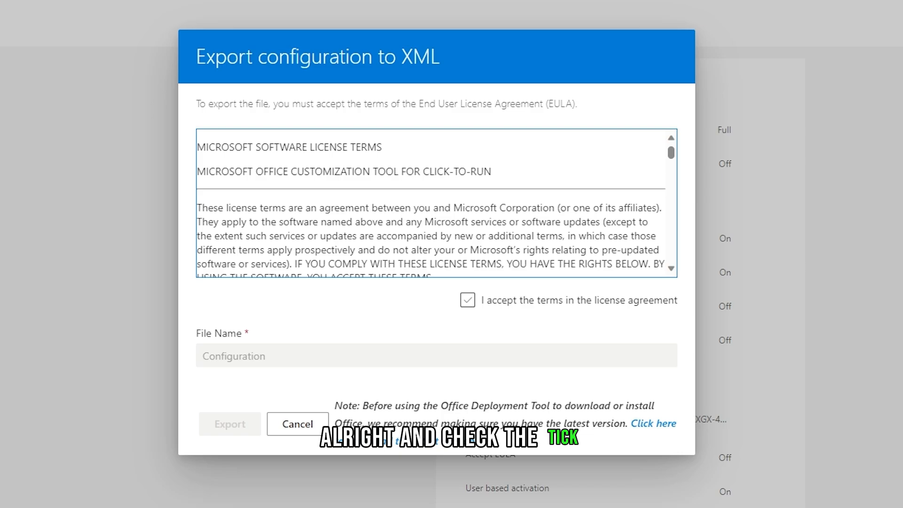
{"action": "left_click", "coordinate": [467, 300]}
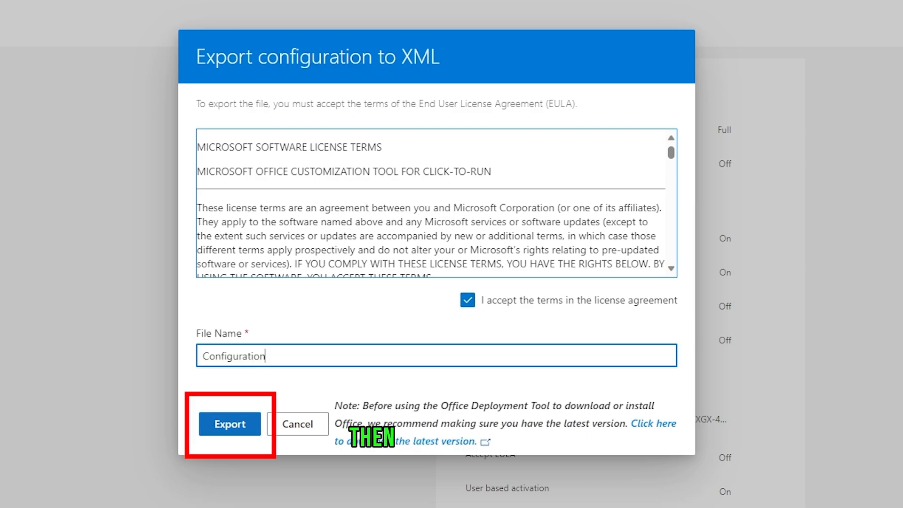
{"action": "left_click", "coordinate": [230, 423]}
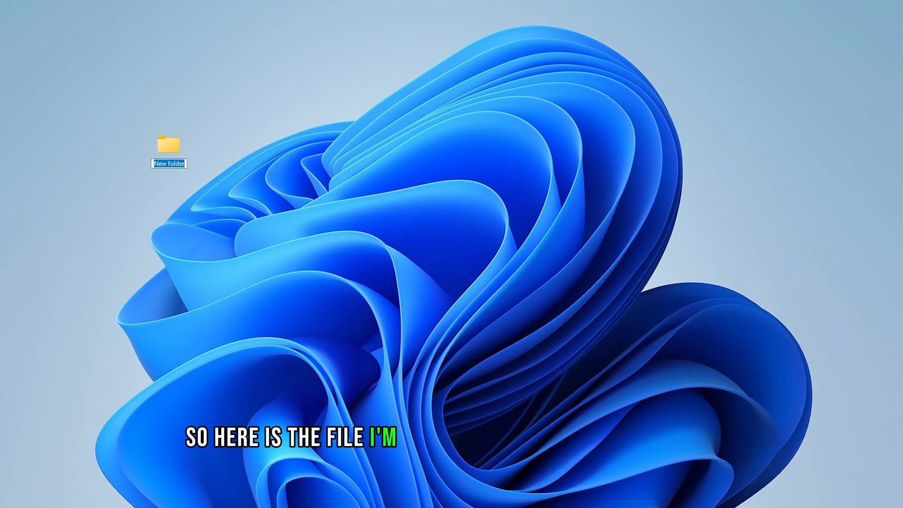
Step: Name the new desktop folder 'office 2021'
{"action": "type", "text": "office 2021"}
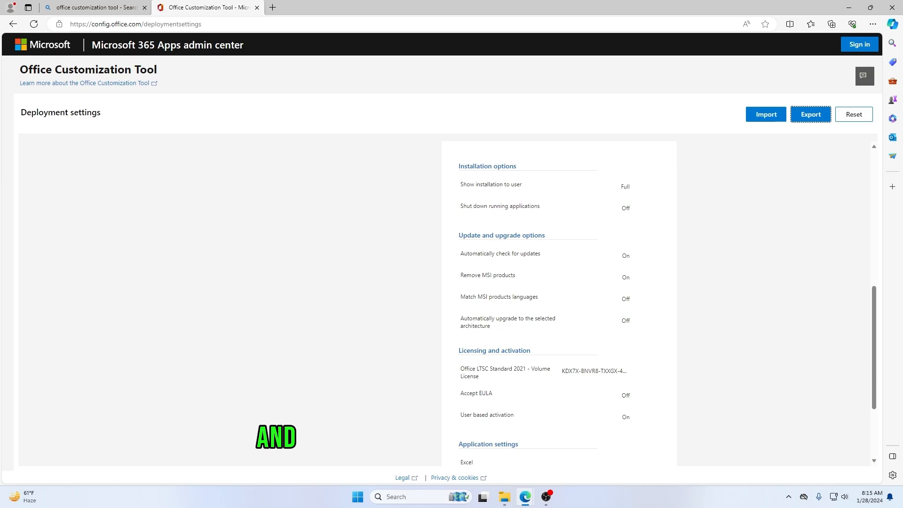
Step: Search Bing for 'office deployment tool' in a new tab
{"action": "type", "text": "office deployment tool"}
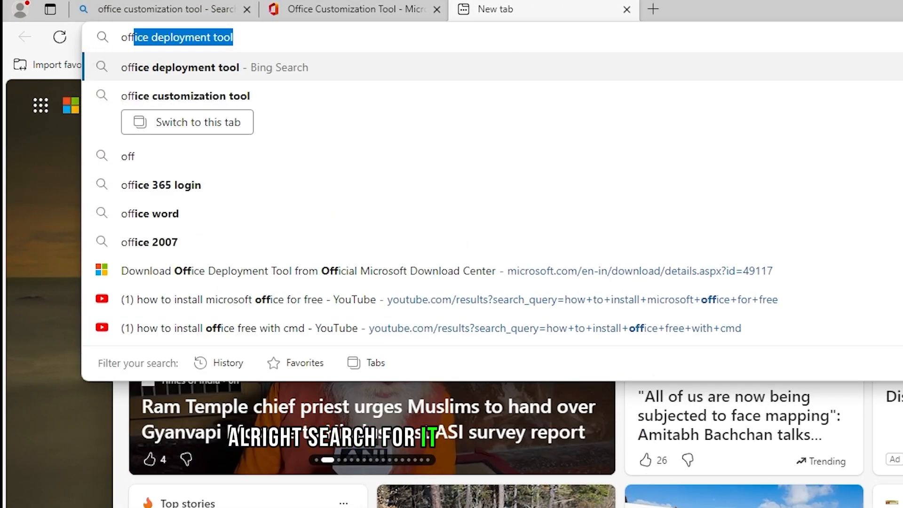
{"action": "key", "text": "Enter"}
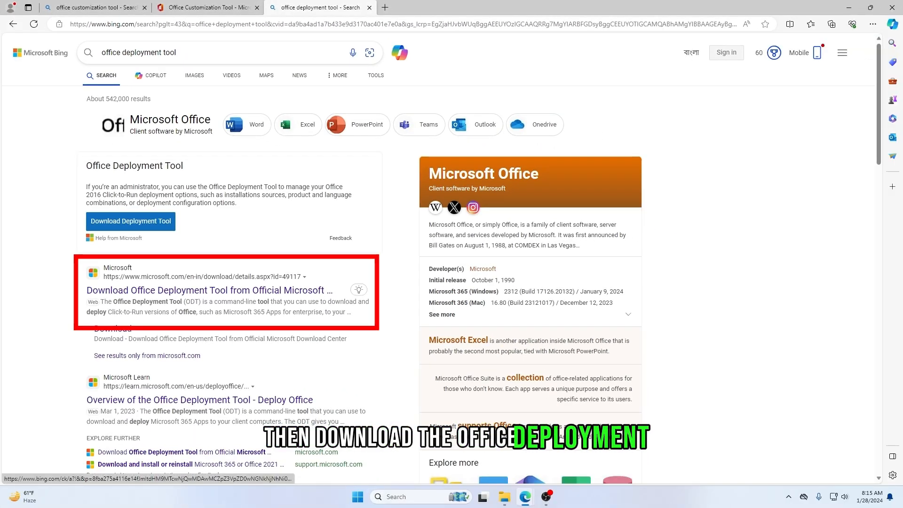
Step: Download the Office Deployment Tool installer from the Microsoft Download Center page
{"action": "left_click", "coordinate": [220, 290]}
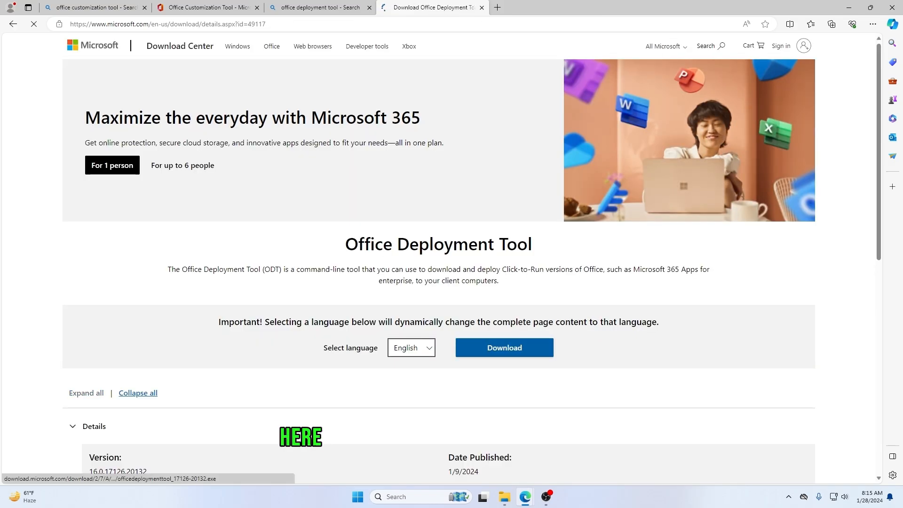
{"action": "left_click", "coordinate": [504, 348]}
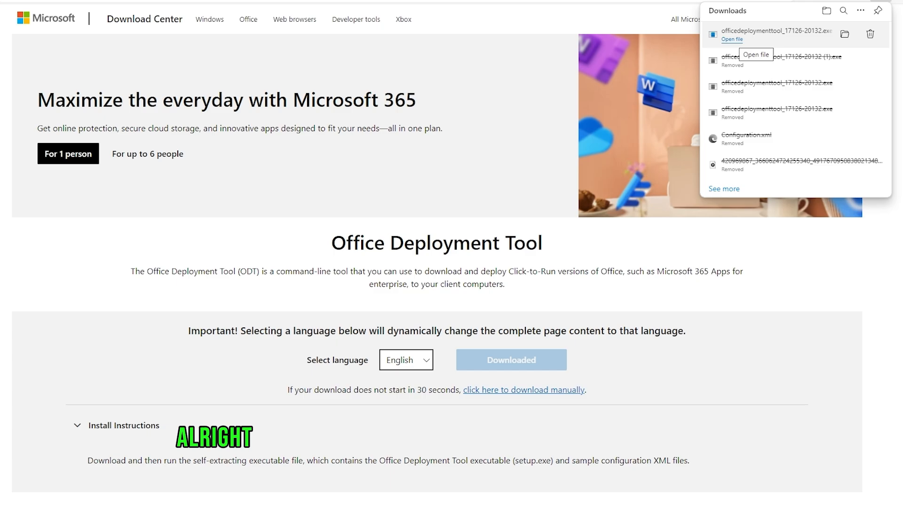
Step: Launch the downloaded Office Deployment Tool exe and accept the Microsoft license terms
{"action": "left_click", "coordinate": [735, 39]}
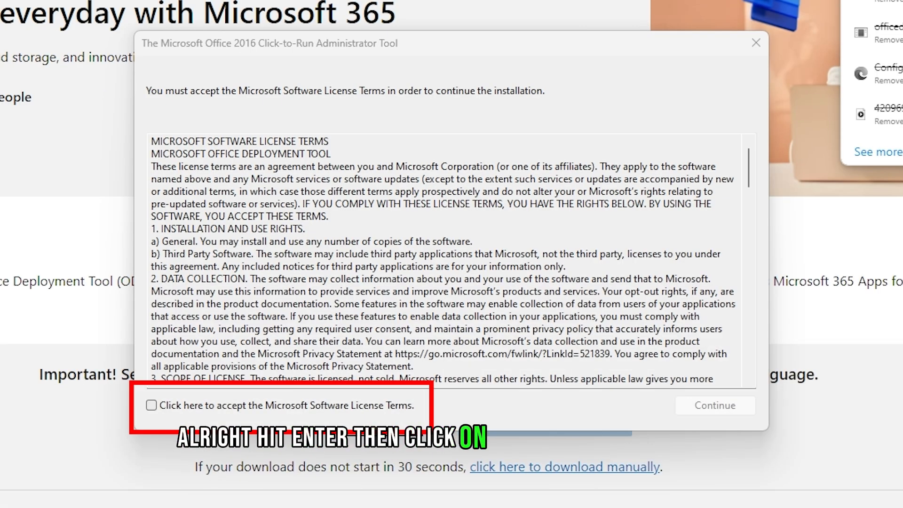
{"action": "left_click", "coordinate": [151, 404]}
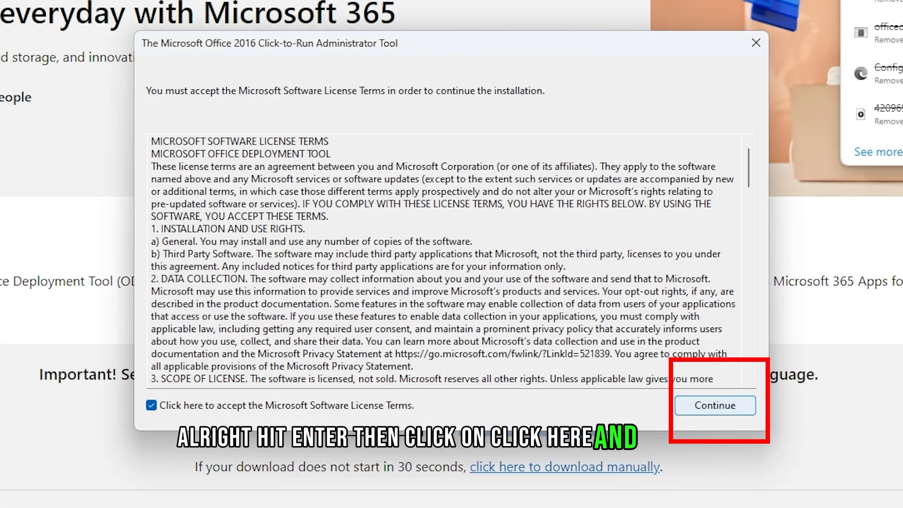
{"action": "left_click", "coordinate": [715, 404]}
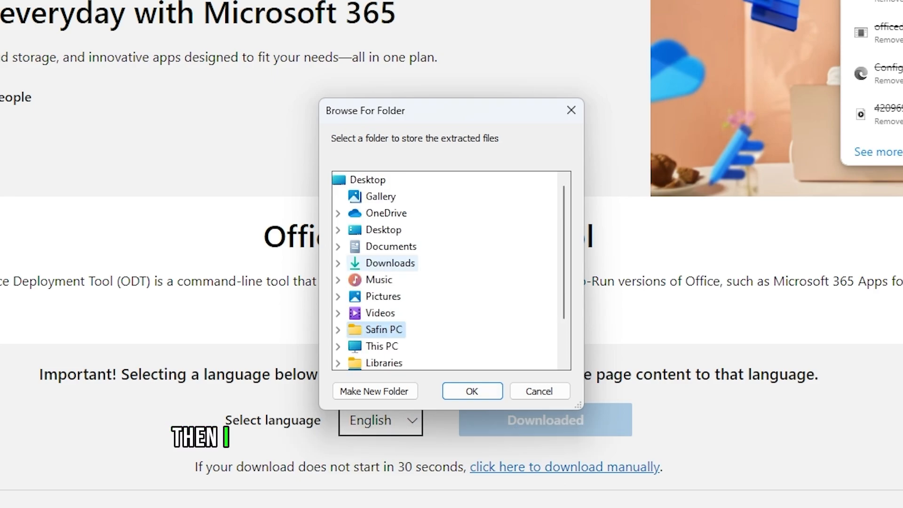
Step: Extract the tool's files into the Downloads folder and acknowledge the success message
{"action": "left_click", "coordinate": [389, 264]}
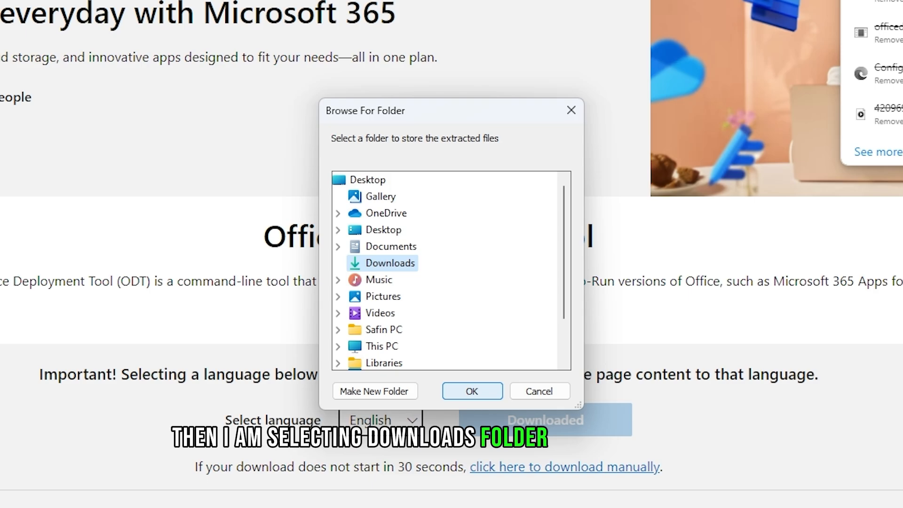
{"action": "left_click", "coordinate": [472, 390]}
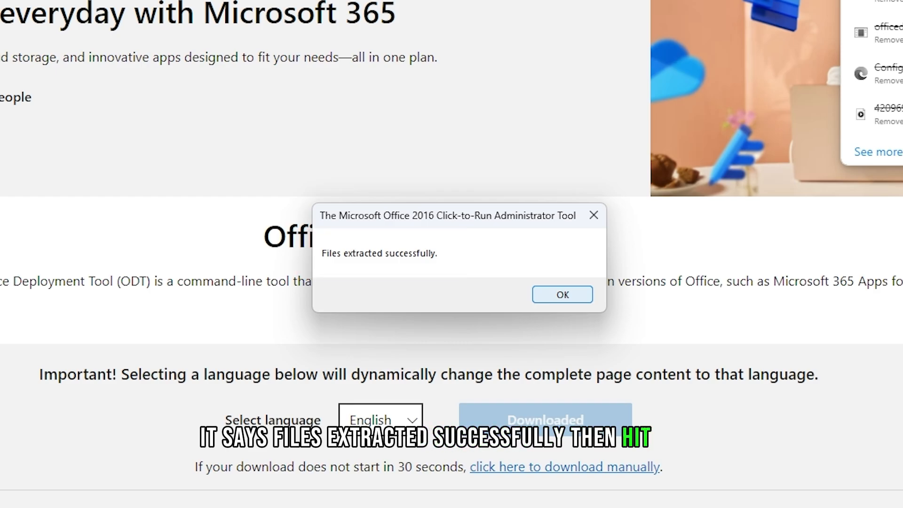
{"action": "left_click", "coordinate": [562, 294]}
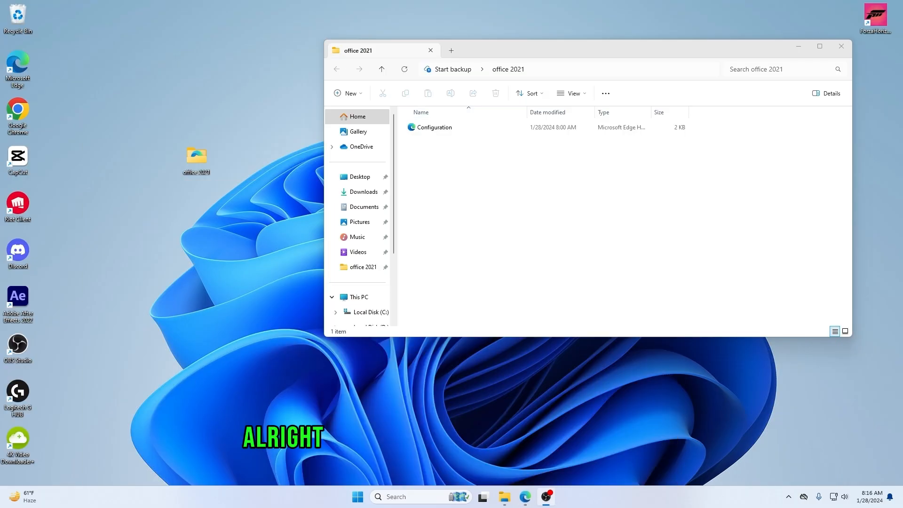
Step: Move setup.exe from Downloads into the office 2021 folder beside the Configuration file
{"action": "right_click", "coordinate": [503, 497]}
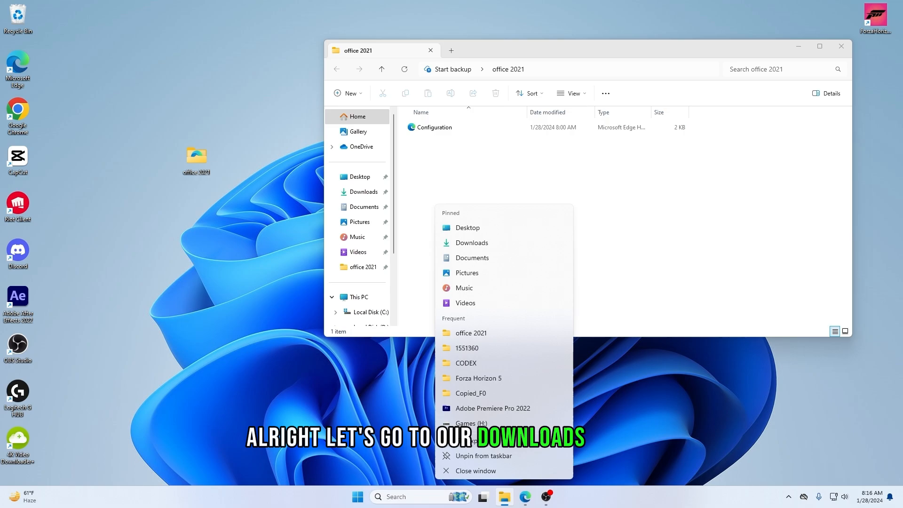
{"action": "left_click", "coordinate": [472, 243]}
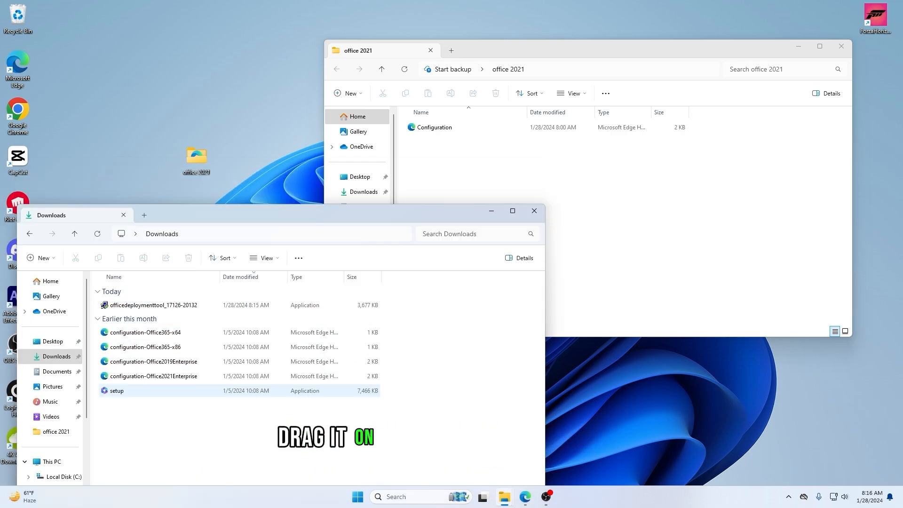
{"action": "left_click_drag", "start_coordinate": [116, 390], "coordinate": [610, 224]}
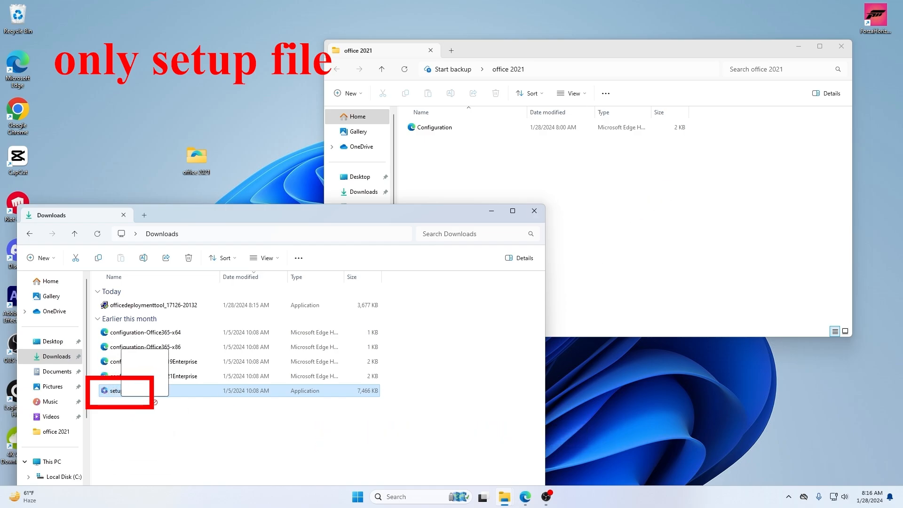
{"action": "left_click_drag", "start_coordinate": [115, 389], "coordinate": [548, 142]}
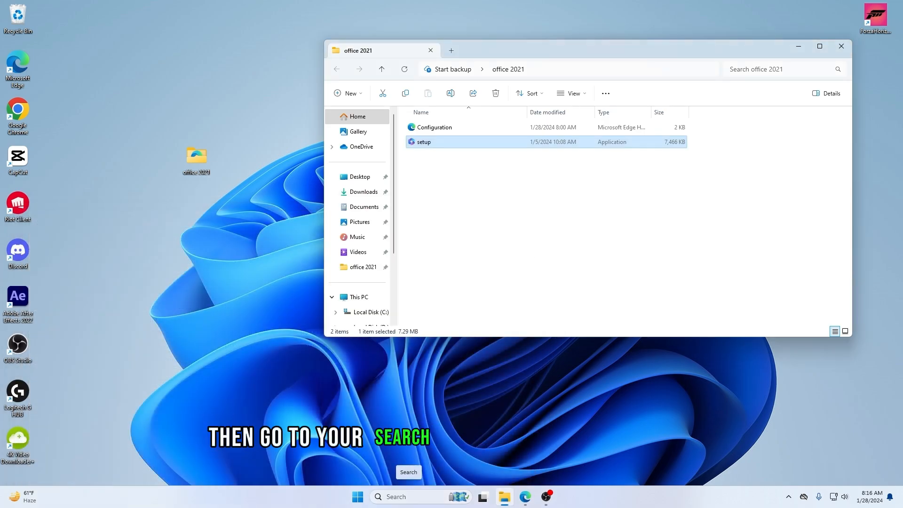
Step: Search for cmd and run Command Prompt as administrator
{"action": "left_click", "coordinate": [396, 497]}
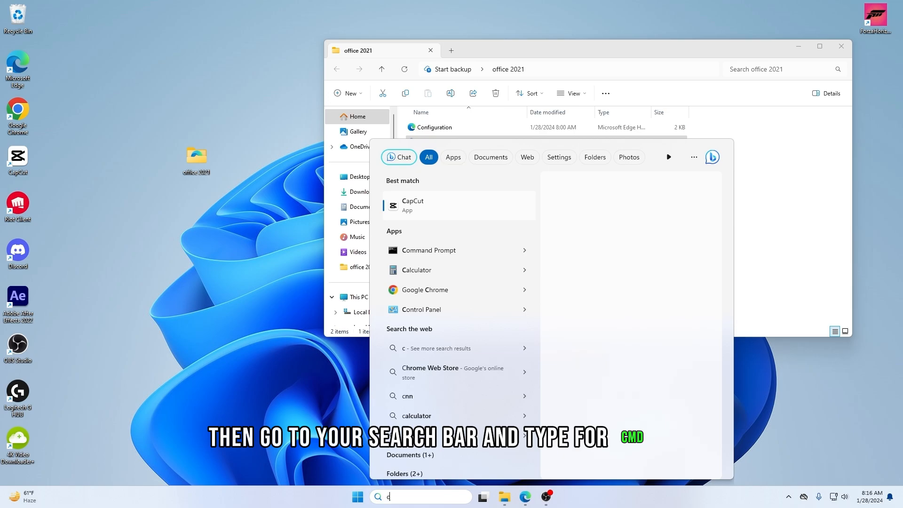
{"action": "type", "text": "md"}
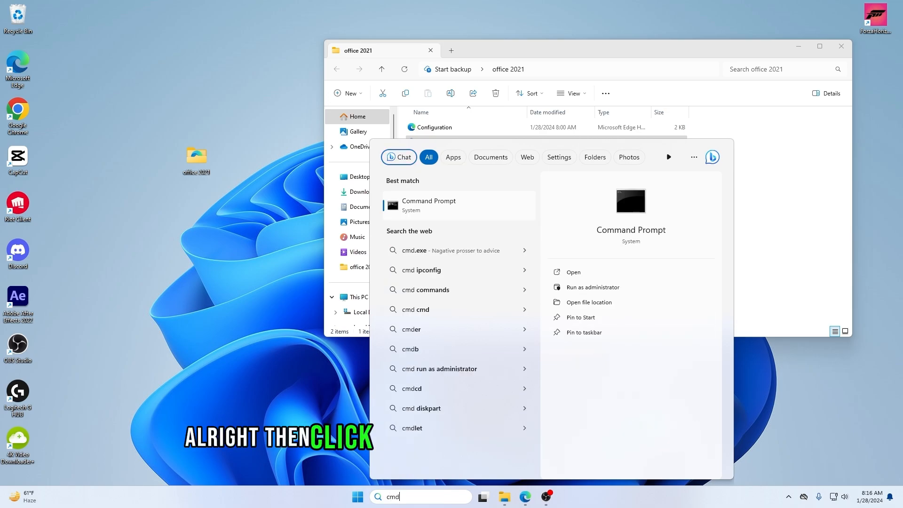
{"action": "right_click", "coordinate": [429, 205]}
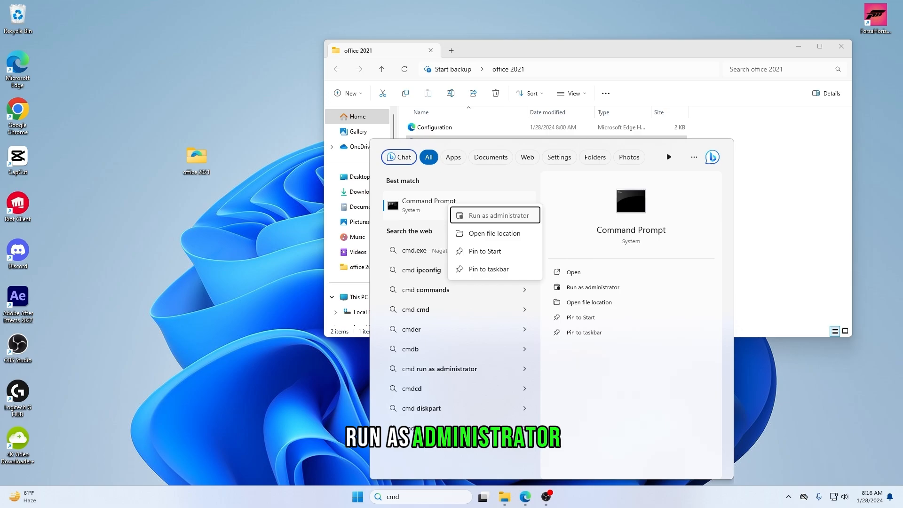
{"action": "left_click", "coordinate": [499, 215]}
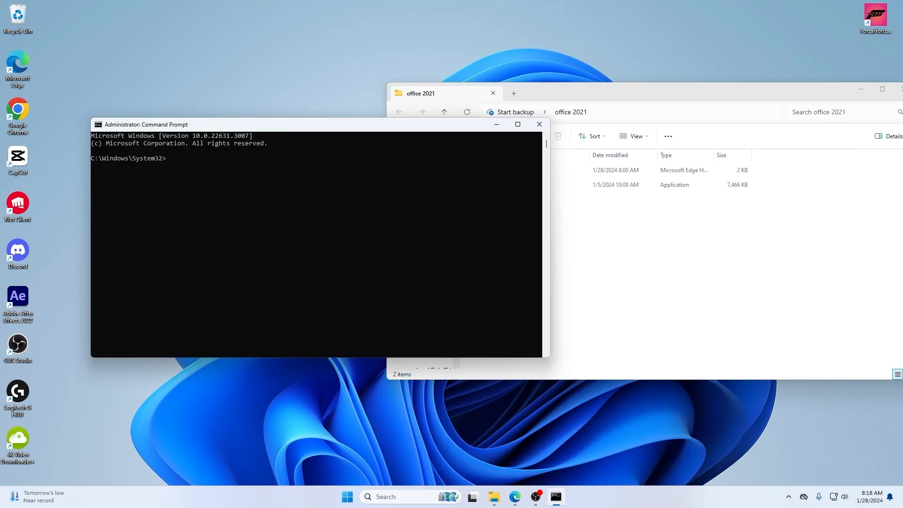
Step: Change directory (cd) to the office 2021 folder using the path pasted from File Explorer
{"action": "type", "text": "c"}
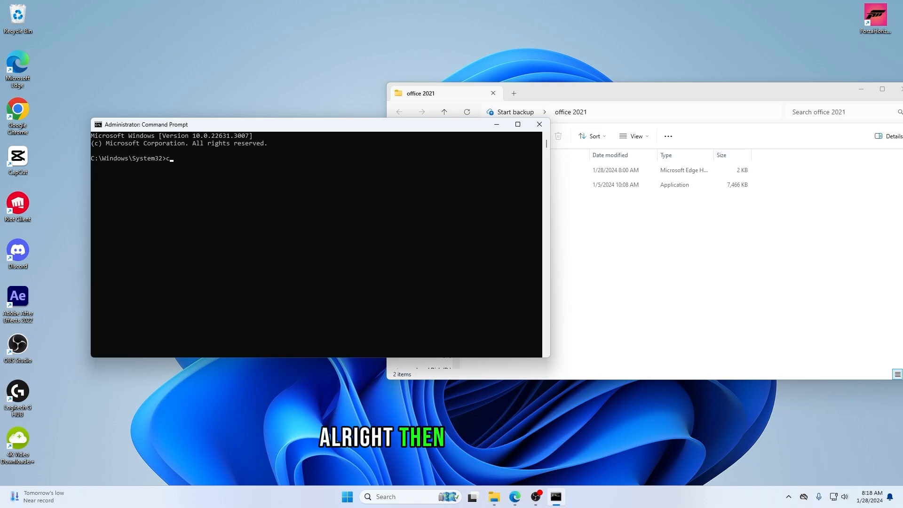
{"action": "type", "text": "d"}
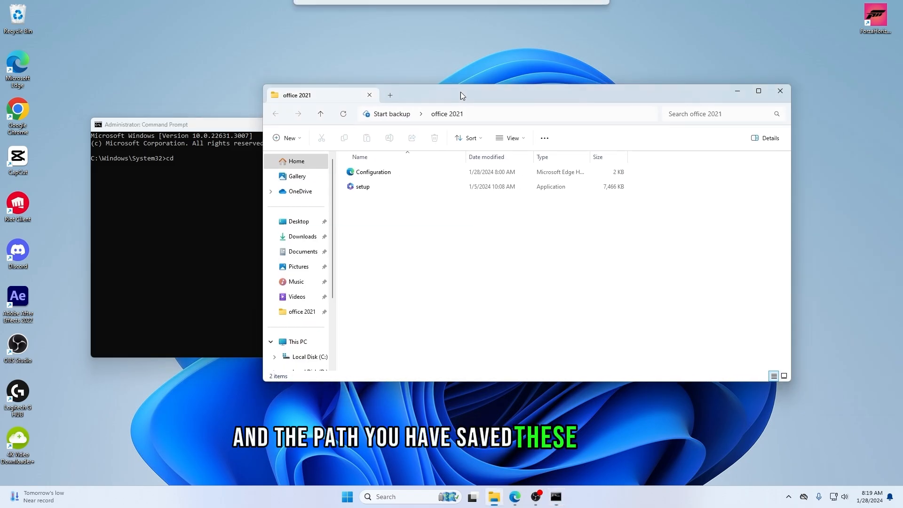
{"action": "left_click_drag", "start_coordinate": [460, 95], "coordinate": [427, 90]}
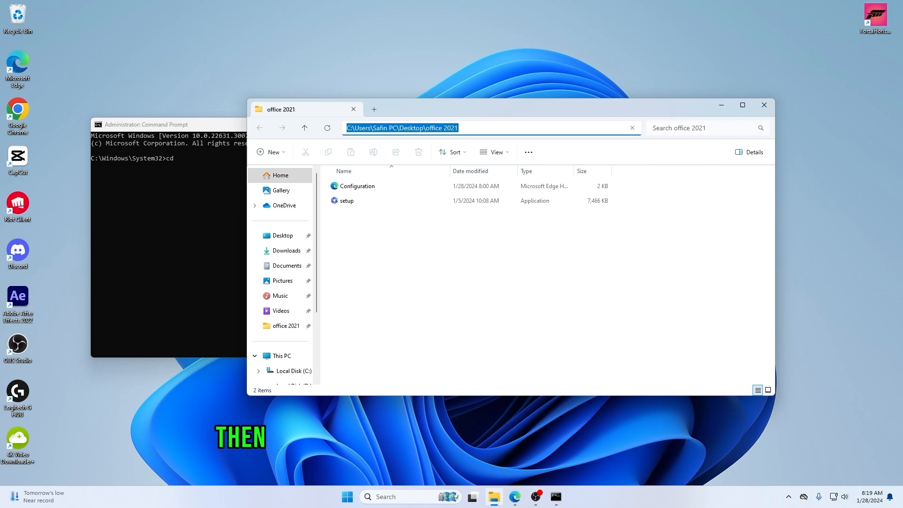
{"action": "right_click", "coordinate": [428, 128]}
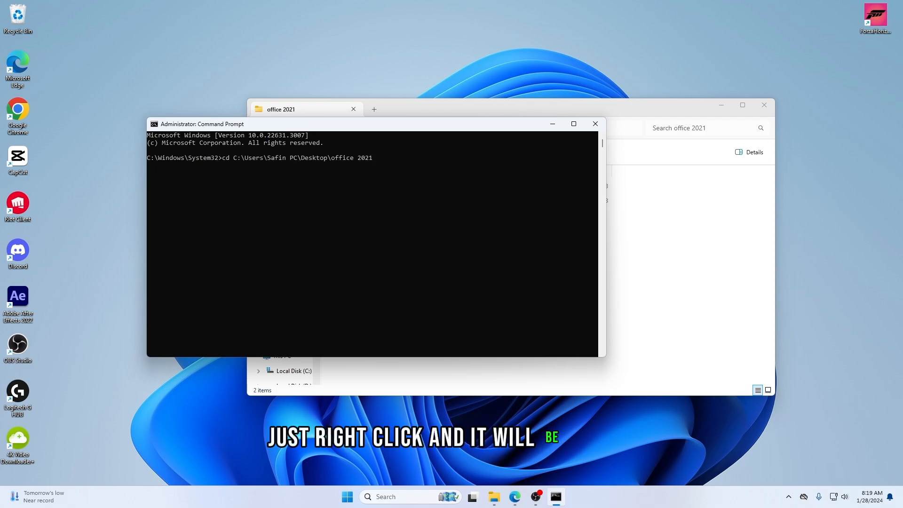
{"action": "key", "text": "Enter"}
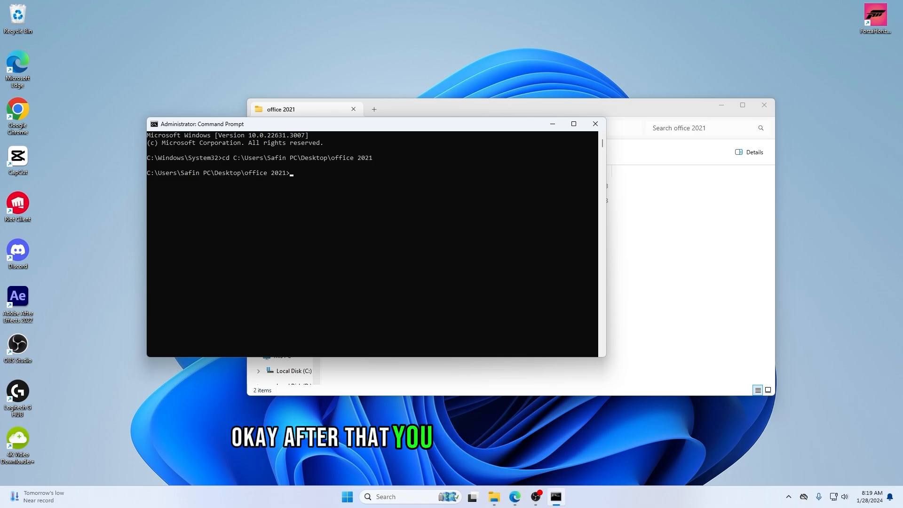
Step: Run 'setup /configure configuration.xml' to install Office LTSC 2021 from the configuration file
{"action": "type", "text": "set"}
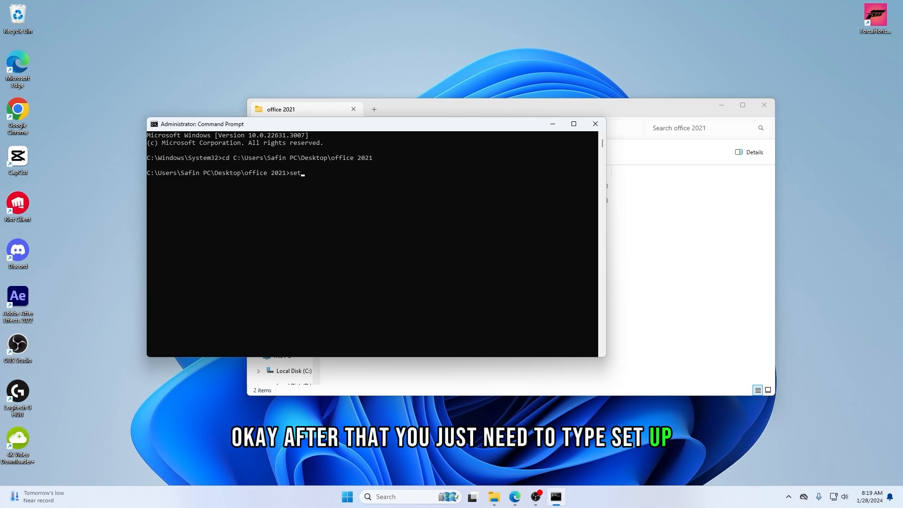
{"action": "type", "text": "up"}
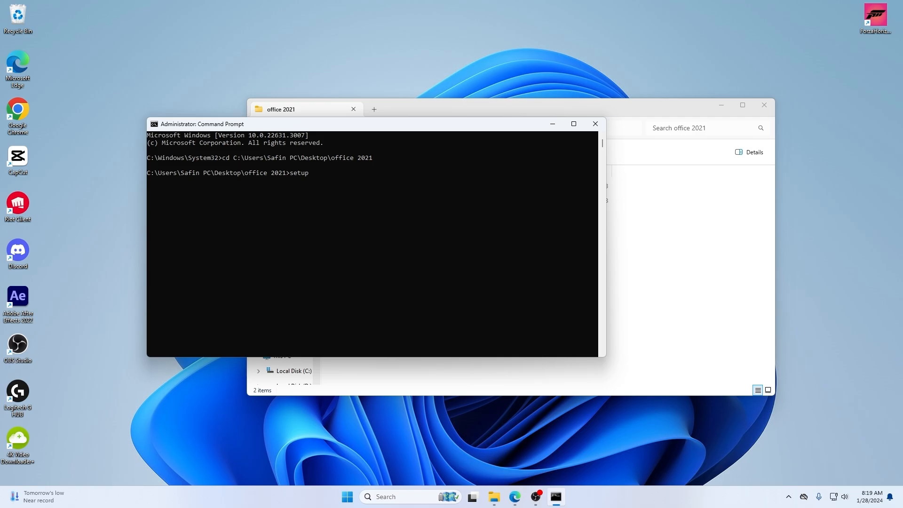
{"action": "key", "text": "space"}
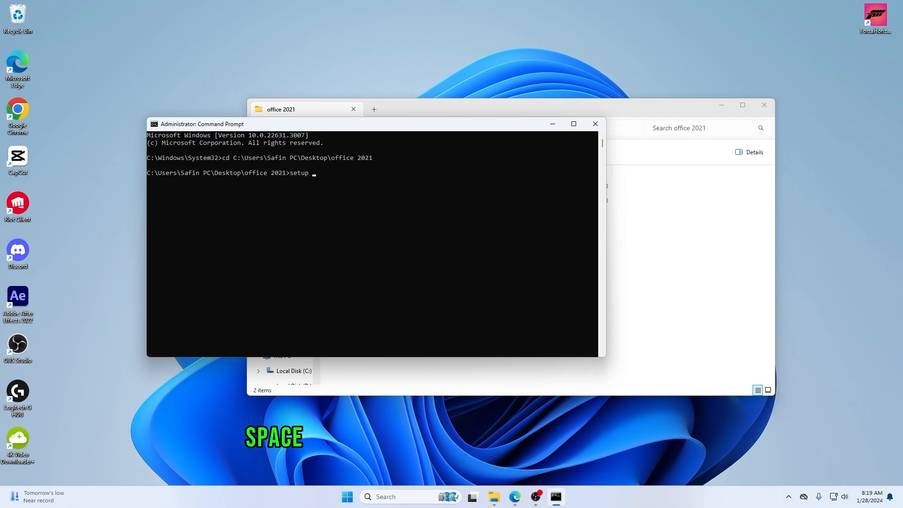
{"action": "type", "text": "/"}
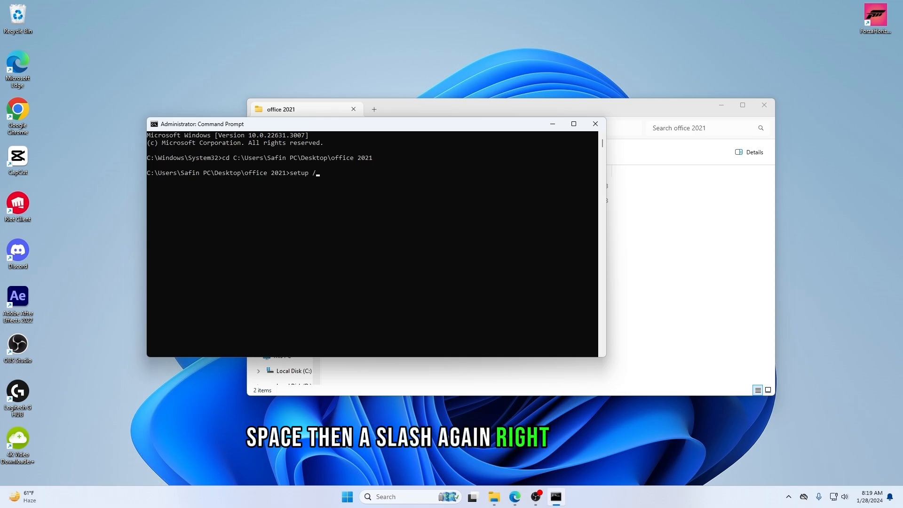
{"action": "type", "text": "confi"}
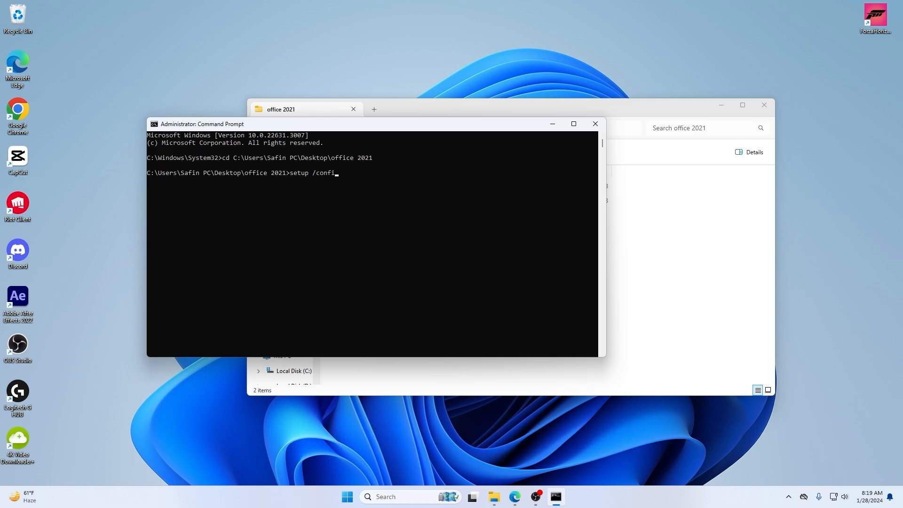
{"action": "type", "text": "gure"}
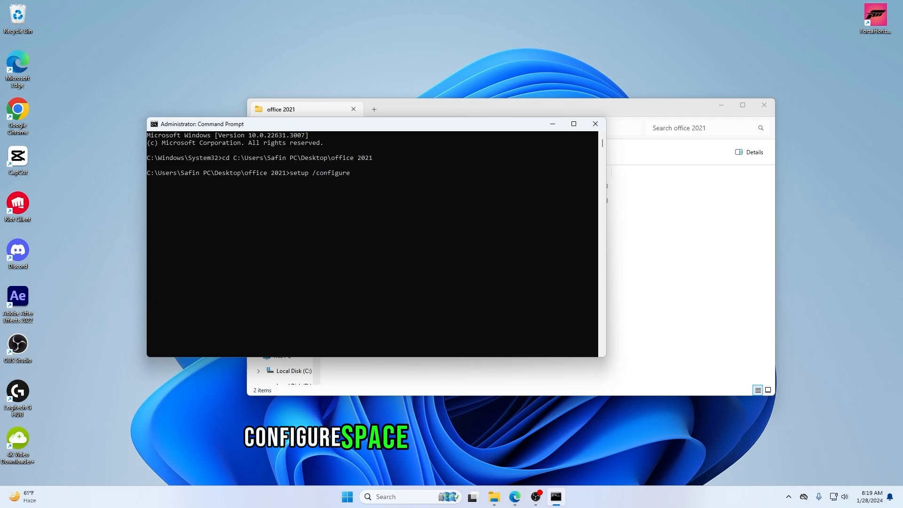
{"action": "type", "text": "c"}
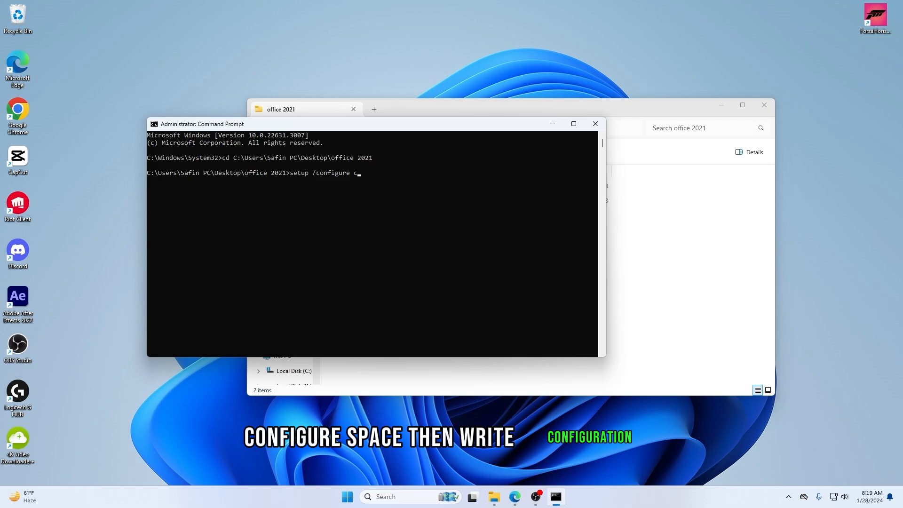
{"action": "type", "text": "onfi"}
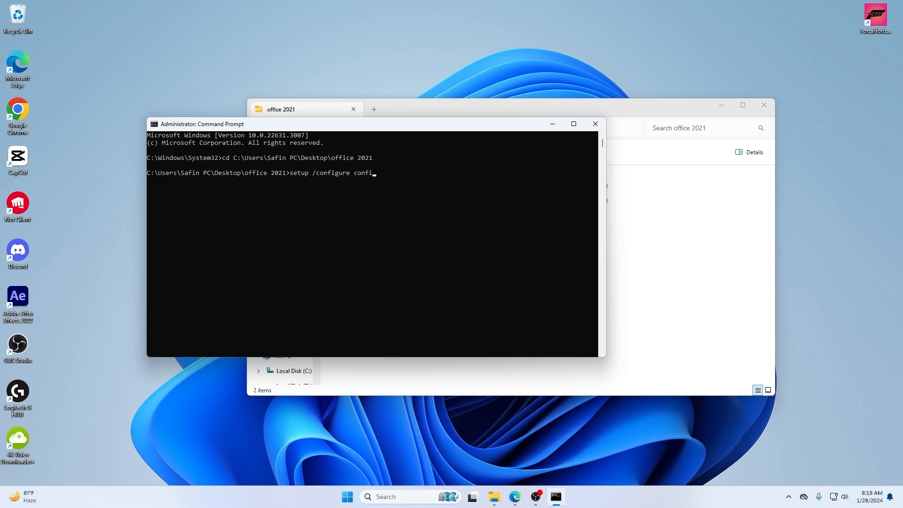
{"action": "type", "text": "gura"}
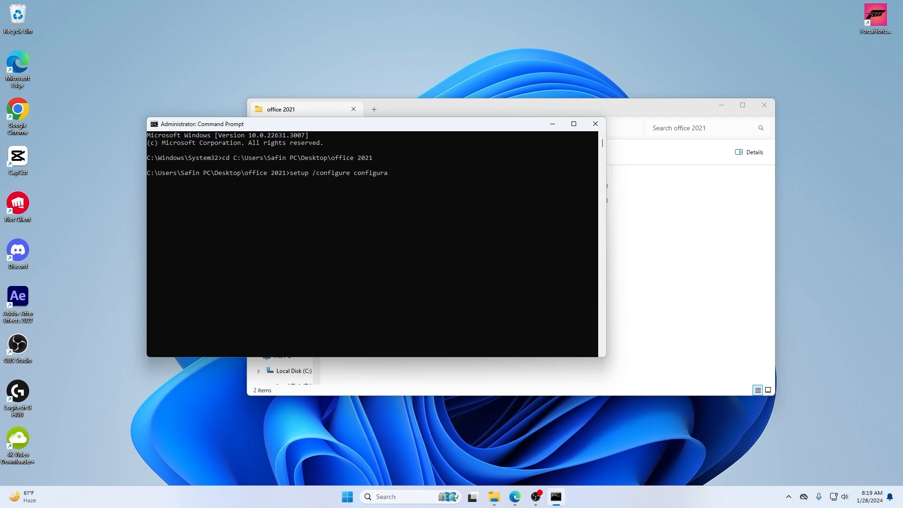
{"action": "type", "text": "tion"}
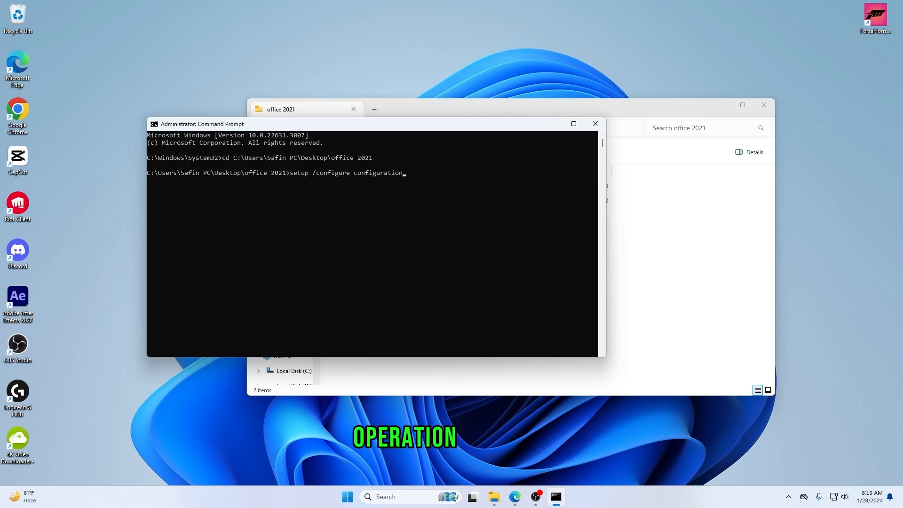
{"action": "type", "text": ".x"}
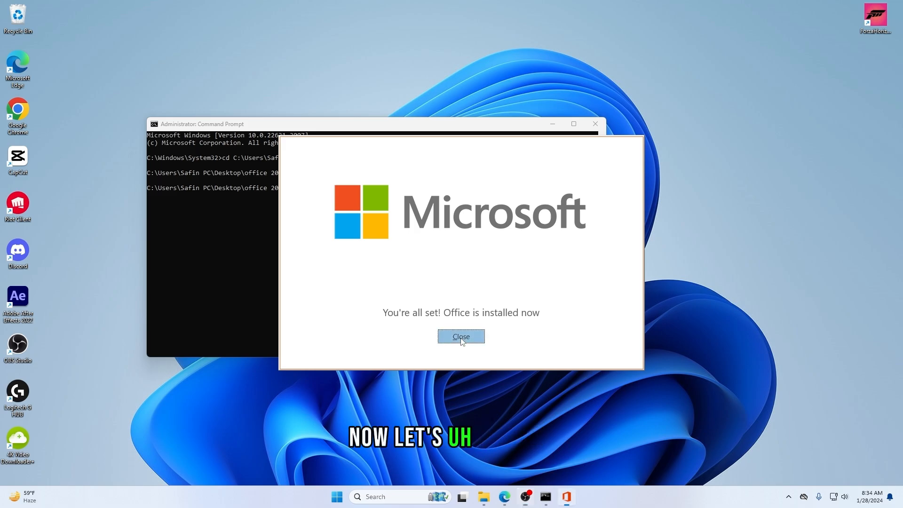
Step: Create new Word, PowerPoint and Excel files on the desktop and open the Word document
{"action": "left_click", "coordinate": [461, 336]}
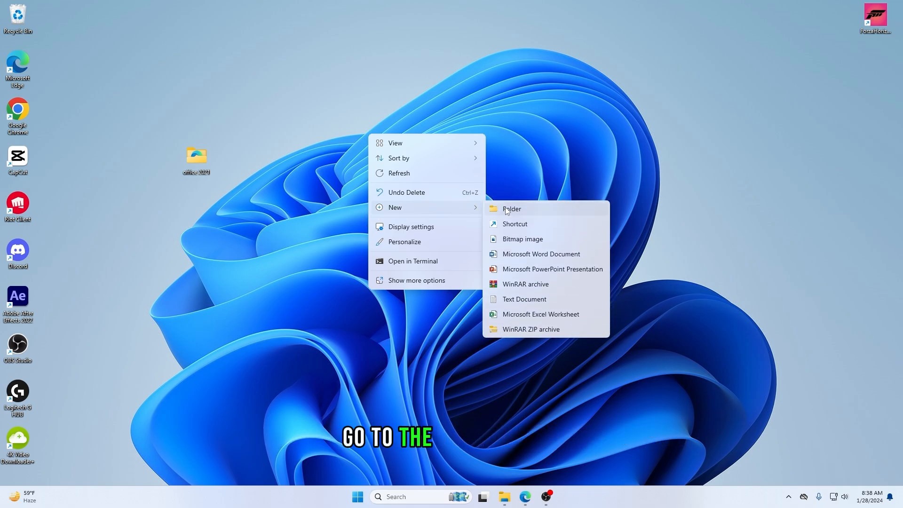
{"action": "mouse_move", "coordinate": [519, 256]}
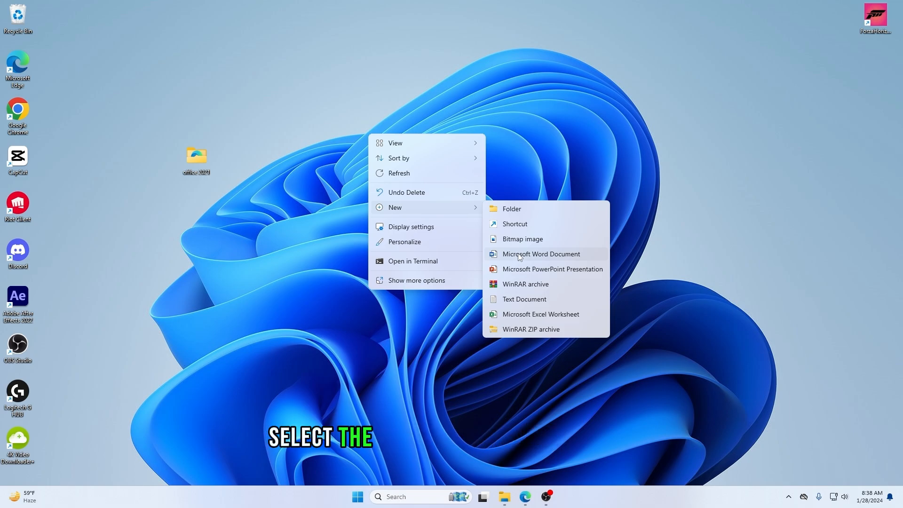
{"action": "left_click", "coordinate": [541, 254]}
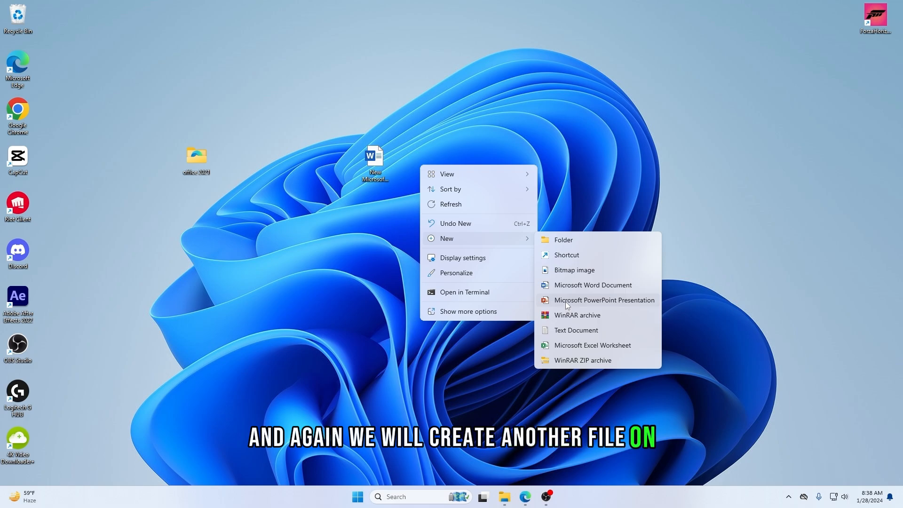
{"action": "left_click", "coordinate": [604, 300]}
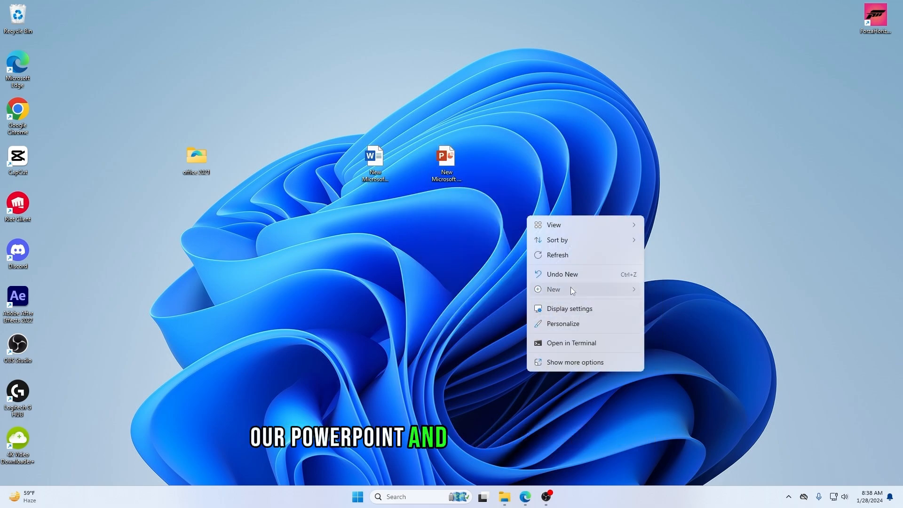
{"action": "left_click", "coordinate": [553, 290]}
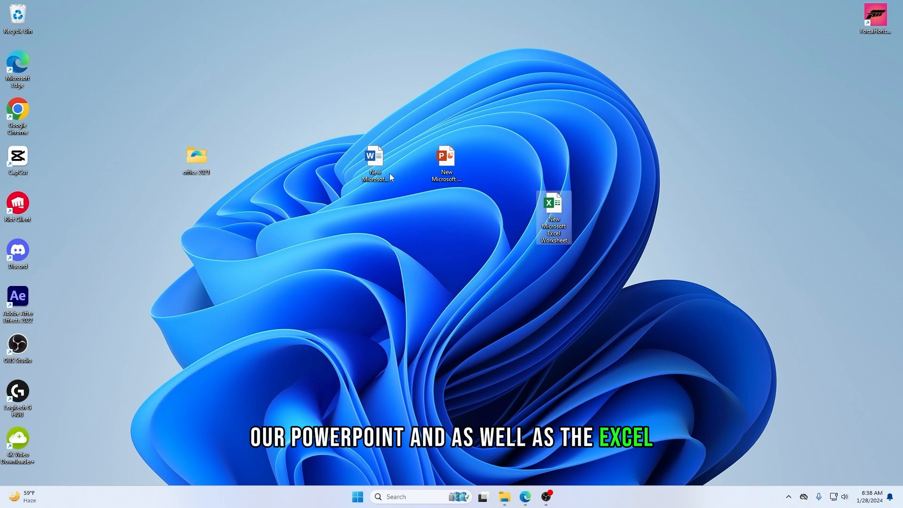
{"action": "double_click", "coordinate": [374, 158]}
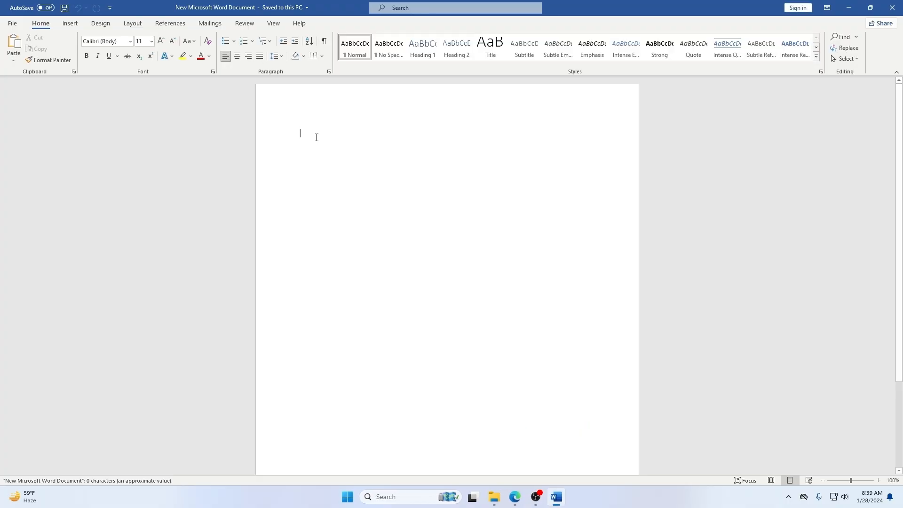
Step: Type test text in Word, open the new Excel worksheet and select cell D5
{"action": "type", "text": "cgfjvhkkjb"}
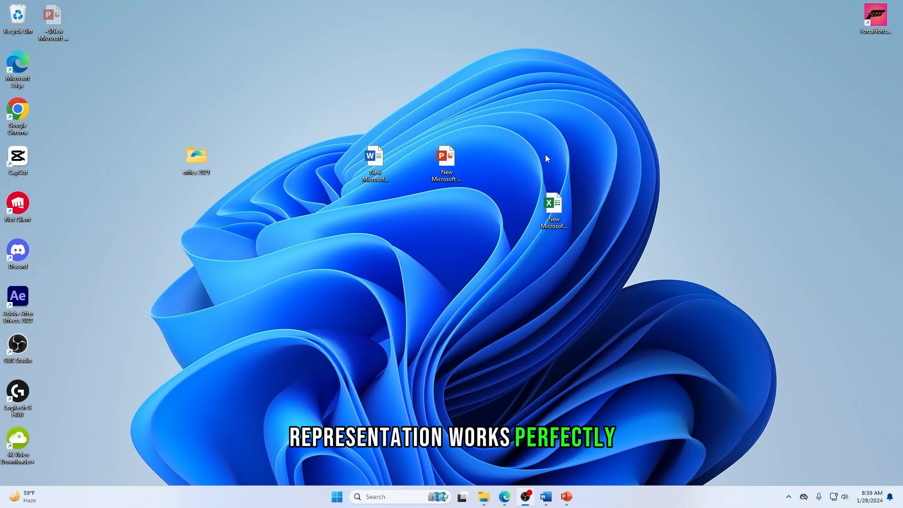
{"action": "double_click", "coordinate": [552, 204]}
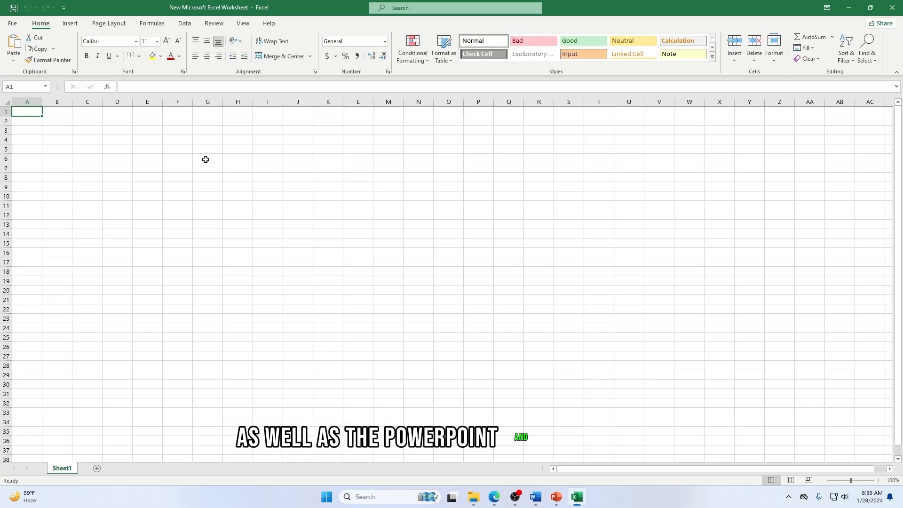
{"action": "left_click", "coordinate": [117, 149]}
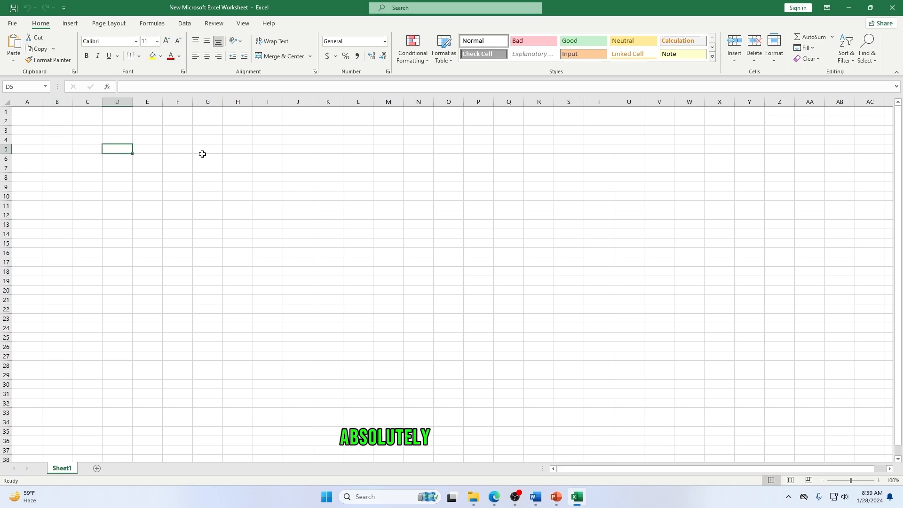